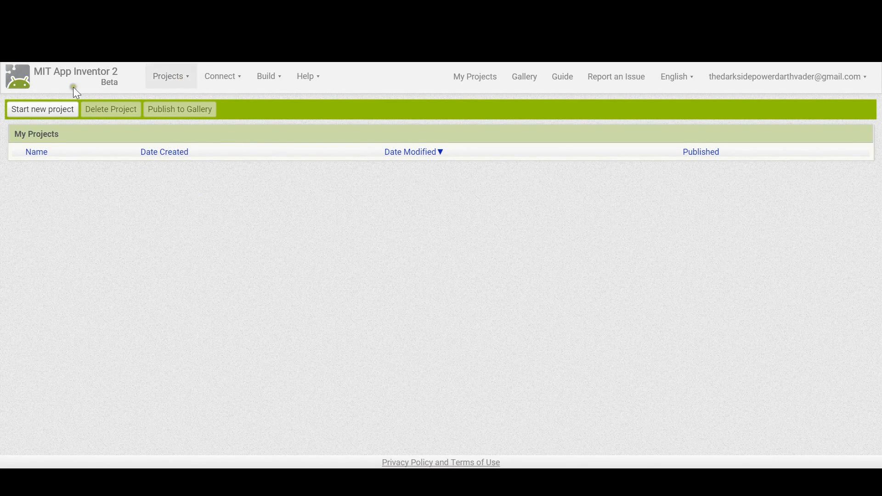
Start a new project named 'testing' and open its empty Screen1 designer
{"action": "left_click", "coordinate": [42, 109]}
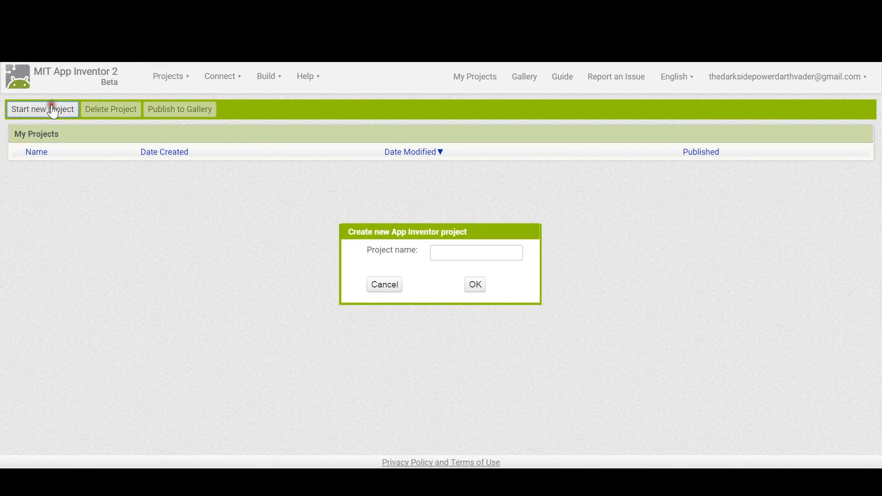
{"action": "left_click", "coordinate": [475, 253]}
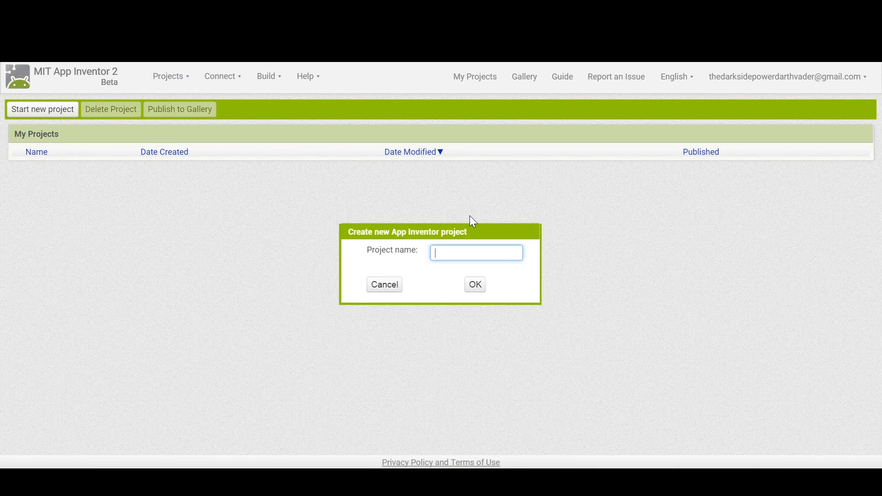
{"action": "type", "text": "testing"}
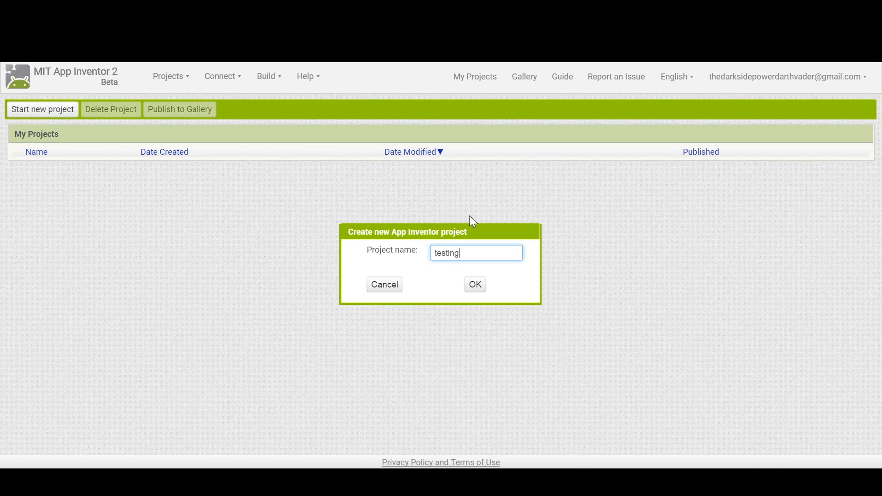
{"action": "left_click", "coordinate": [473, 284]}
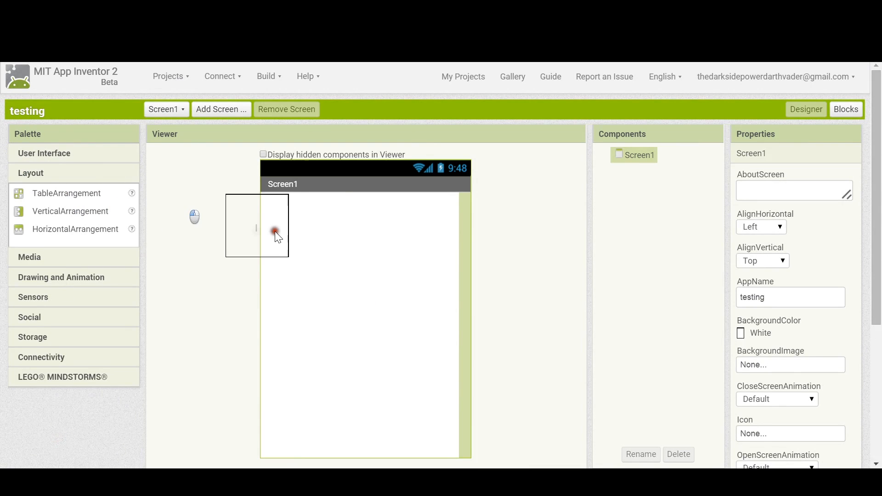
Add TableArrangement1 to Screen1, then remove the TextBox mistakenly dropped inside it
{"action": "left_click_drag", "start_coordinate": [66, 192], "coordinate": [291, 227]}
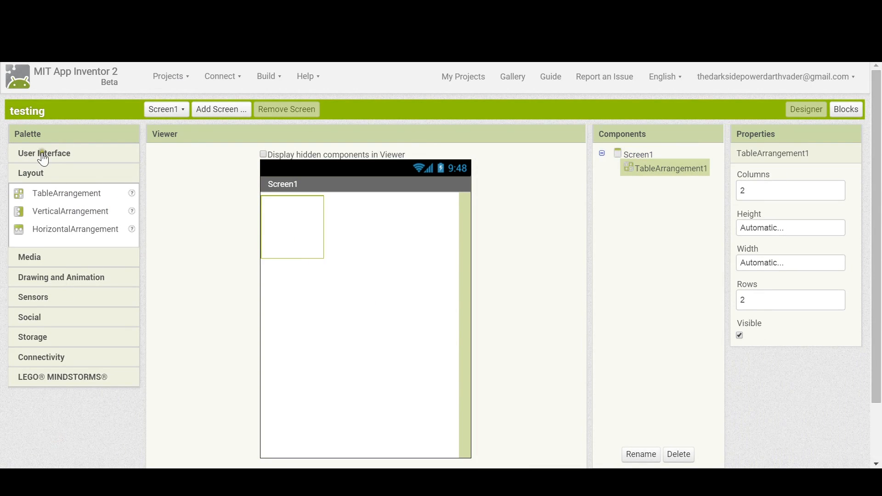
{"action": "left_click", "coordinate": [44, 153]}
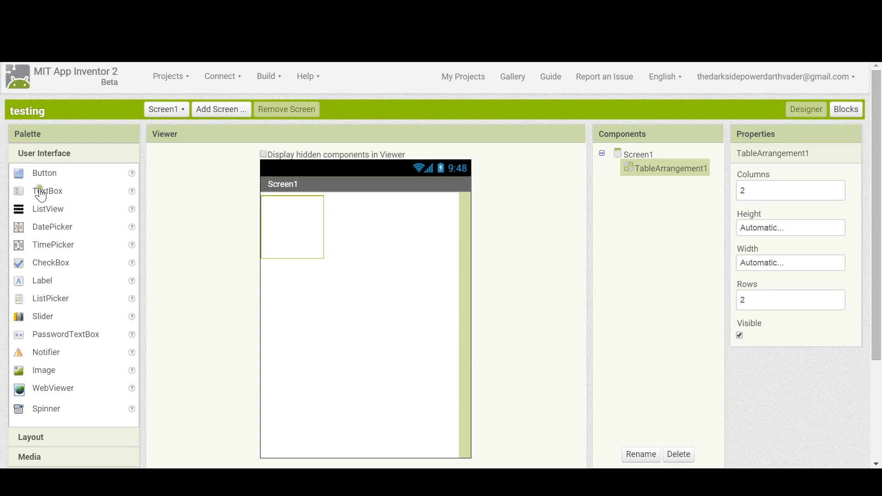
{"action": "left_click_drag", "start_coordinate": [47, 191], "coordinate": [290, 210]}
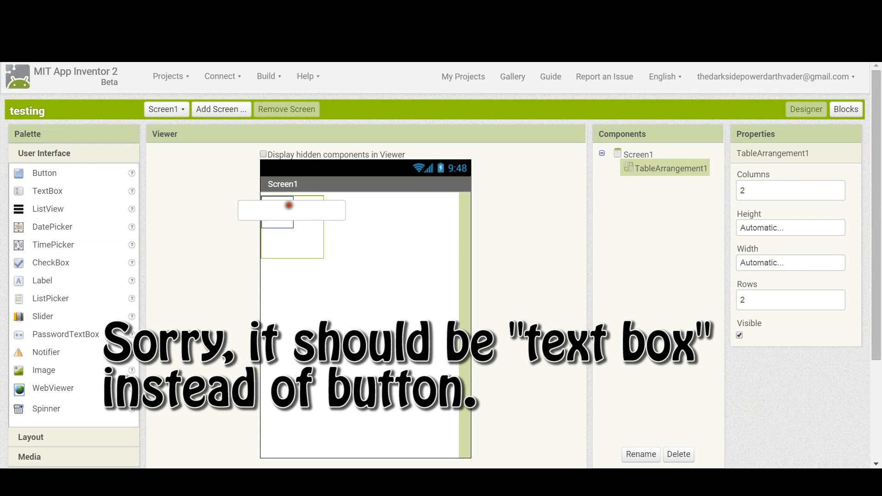
{"action": "left_click_drag", "start_coordinate": [47, 190], "coordinate": [315, 207]}
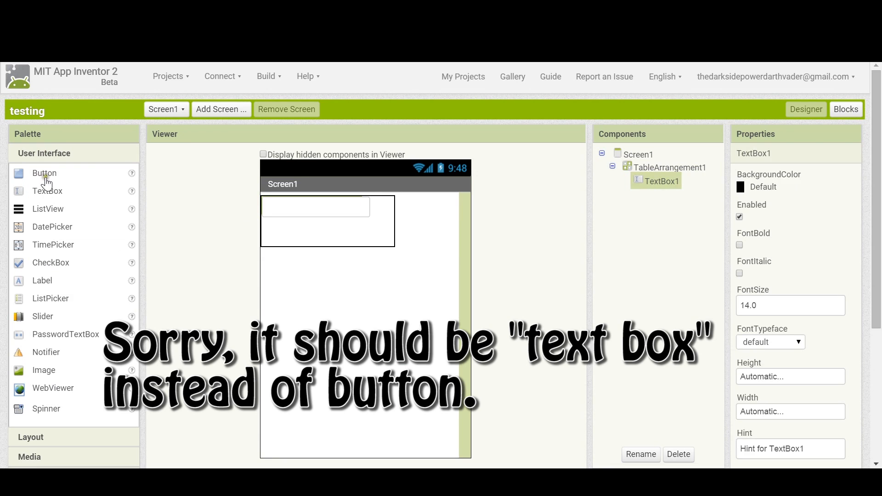
{"action": "scroll", "scroll_direction": "down", "scroll_amount": 3}
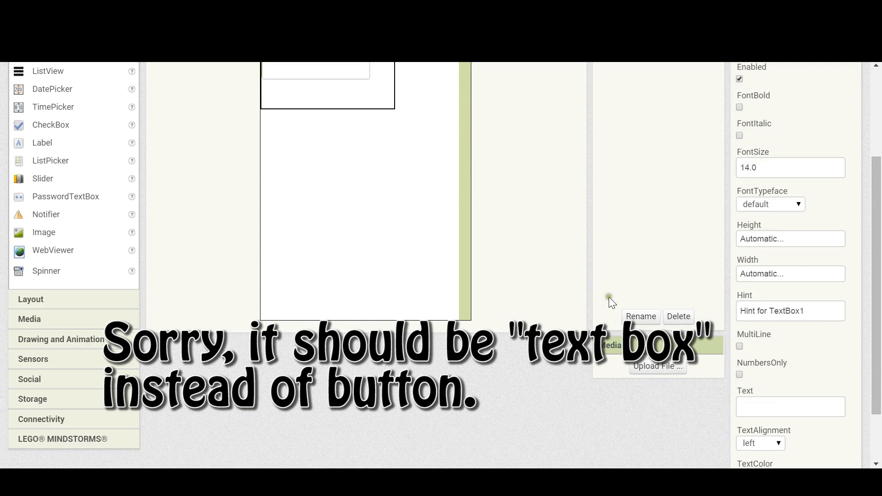
{"action": "left_click", "coordinate": [679, 315]}
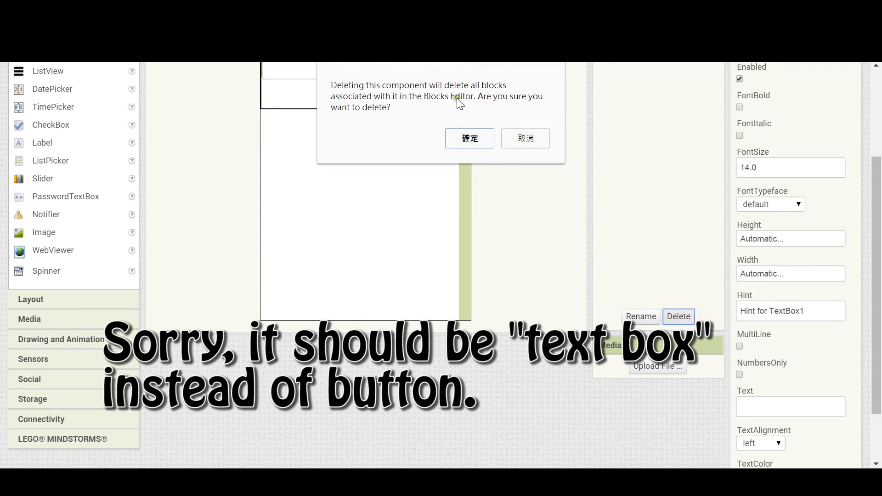
{"action": "left_click", "coordinate": [468, 138]}
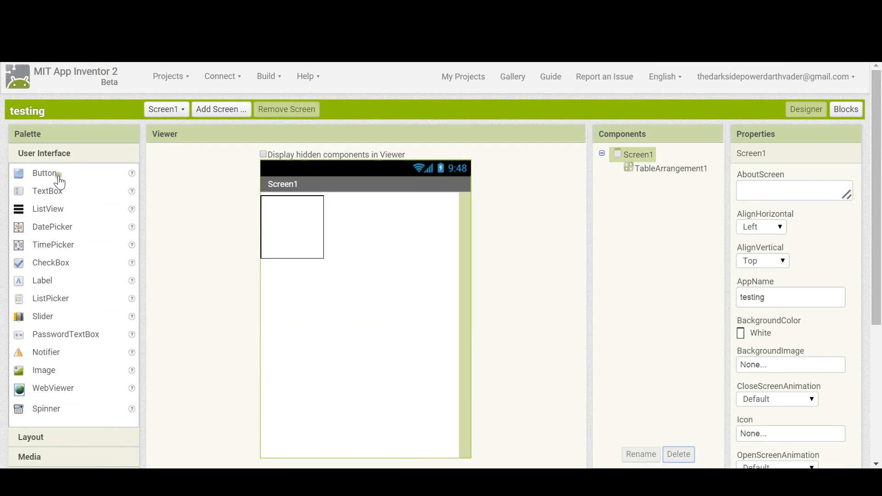
Fill TableArrangement1's cells with Button1, Label1 and Button2
{"action": "left_click_drag", "start_coordinate": [45, 172], "coordinate": [290, 213]}
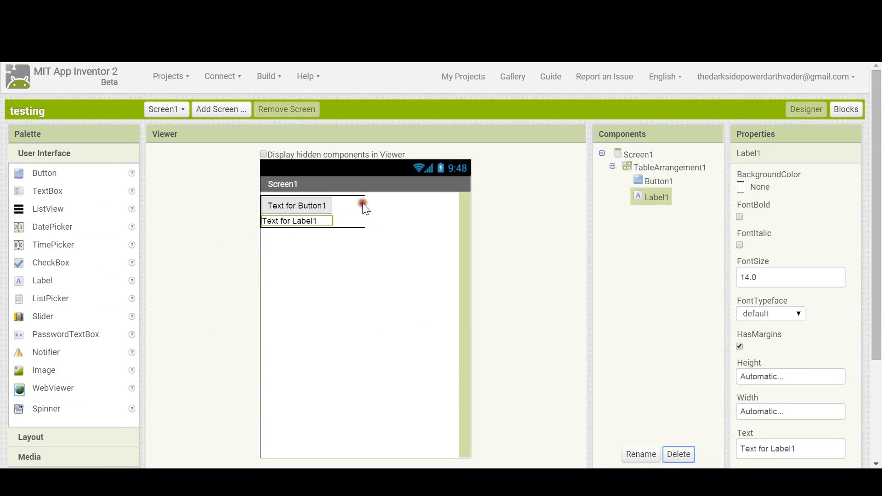
{"action": "left_click", "coordinate": [670, 167]}
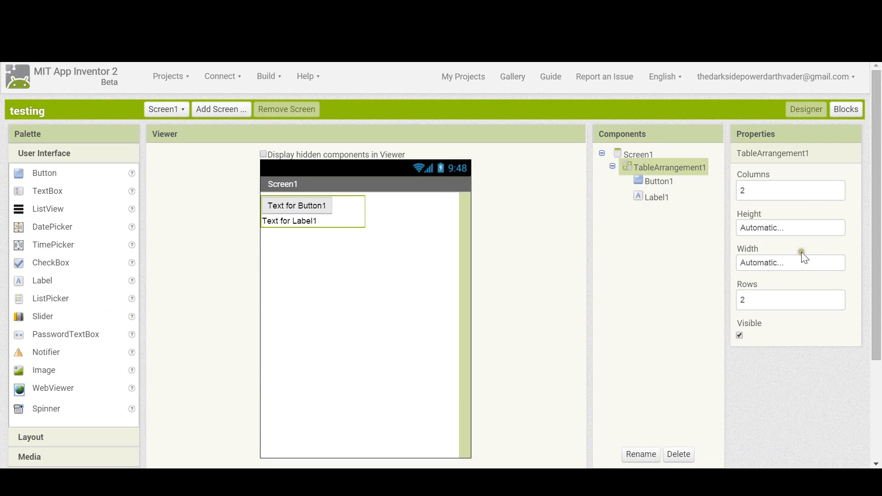
{"action": "mouse_move", "coordinate": [40, 264]}
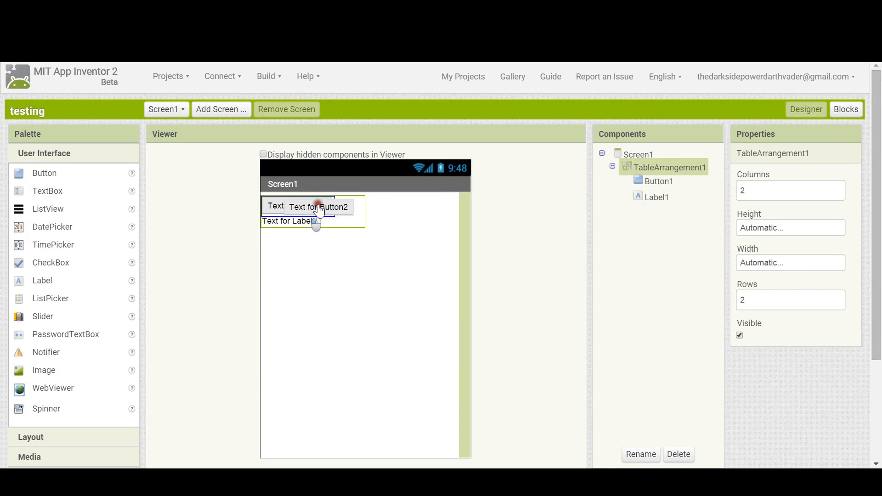
{"action": "left_click", "coordinate": [369, 205]}
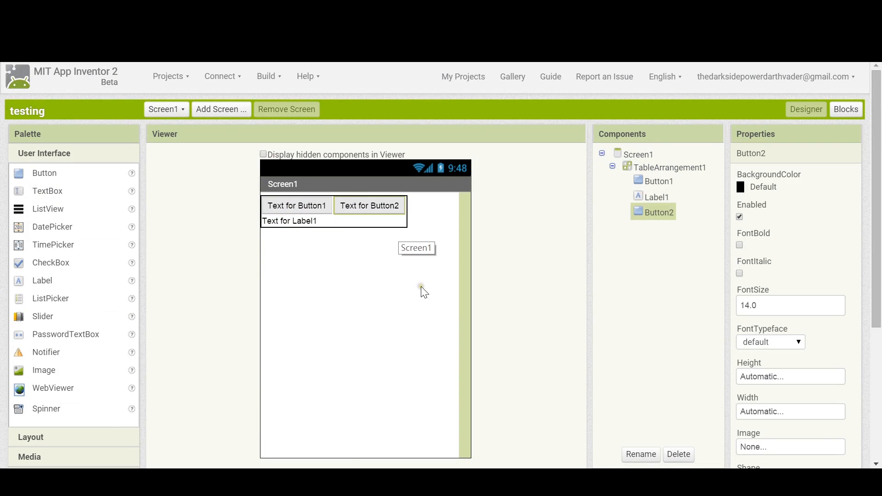
{"action": "left_click", "coordinate": [659, 181]}
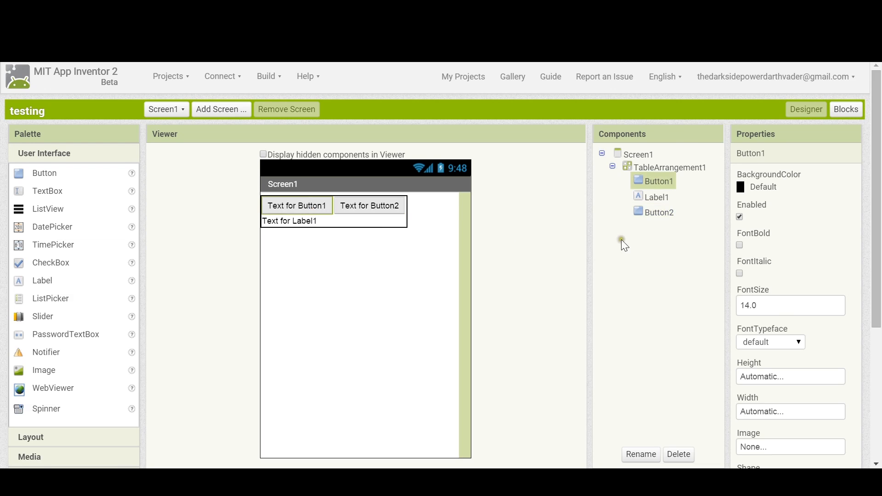
Set Button1's Text to 'Start' and Button2's Text to 'Stop'
{"action": "scroll", "scroll_direction": "down", "scroll_amount": 3}
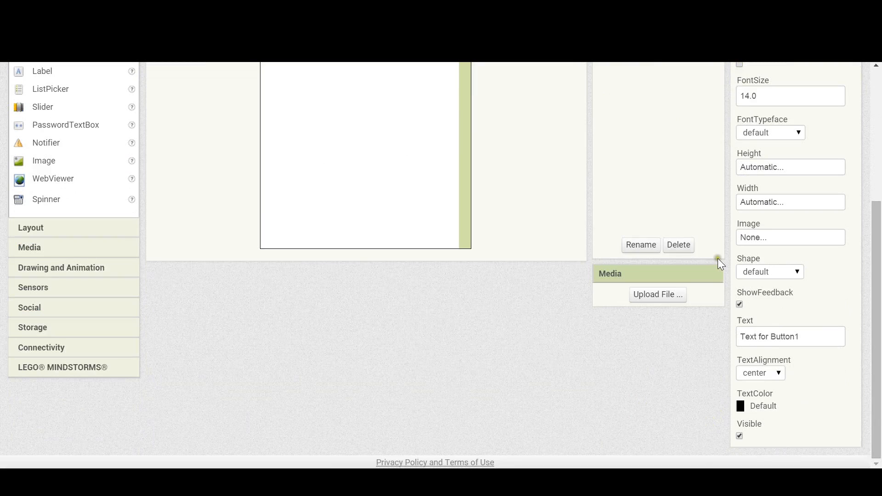
{"action": "triple_click", "coordinate": [789, 336]}
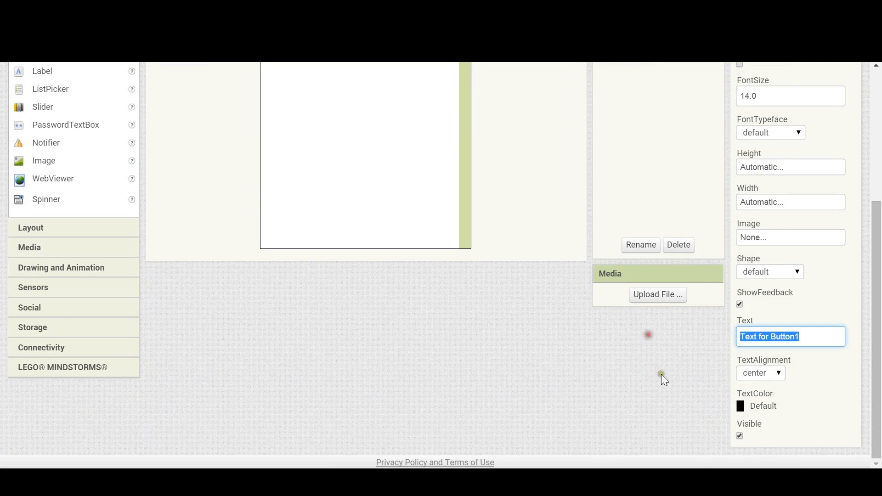
{"action": "type", "text": "S"}
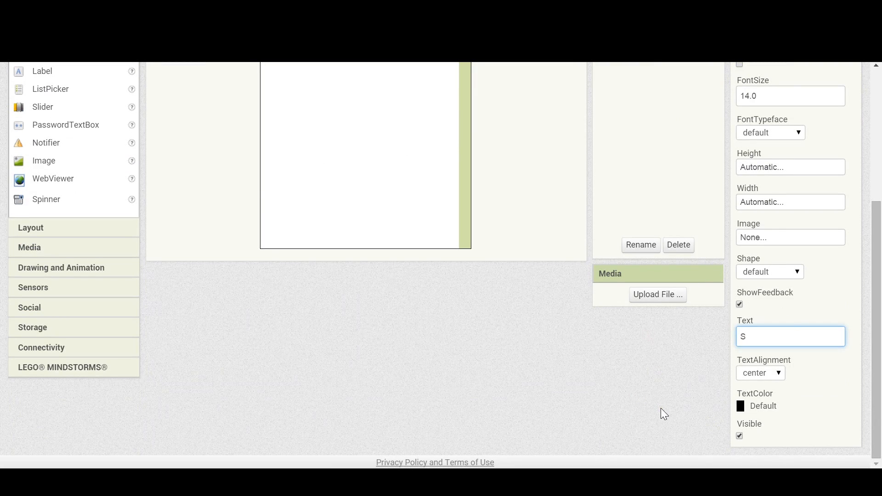
{"action": "type", "text": "tart"}
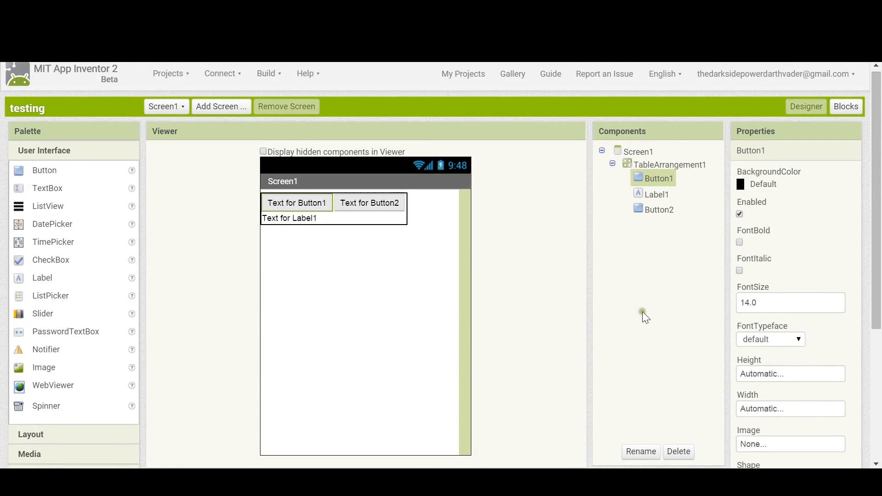
{"action": "left_click", "coordinate": [658, 209]}
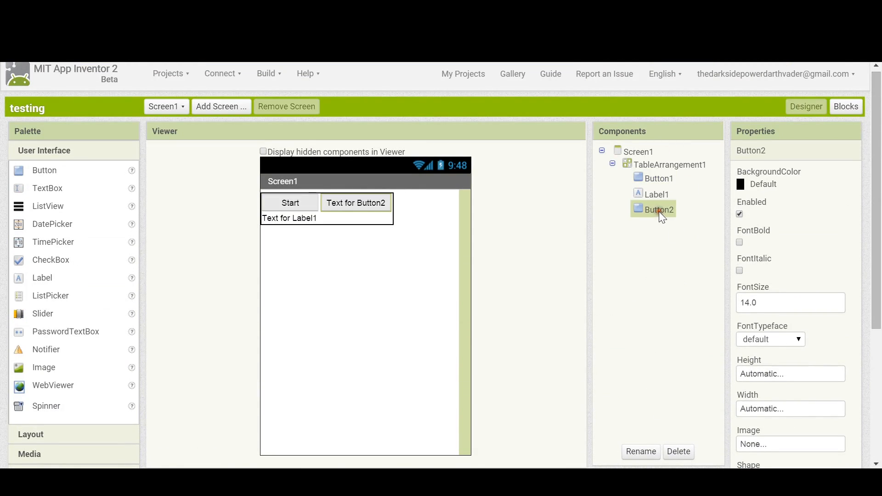
{"action": "scroll", "scroll_direction": "down", "scroll_amount": 3}
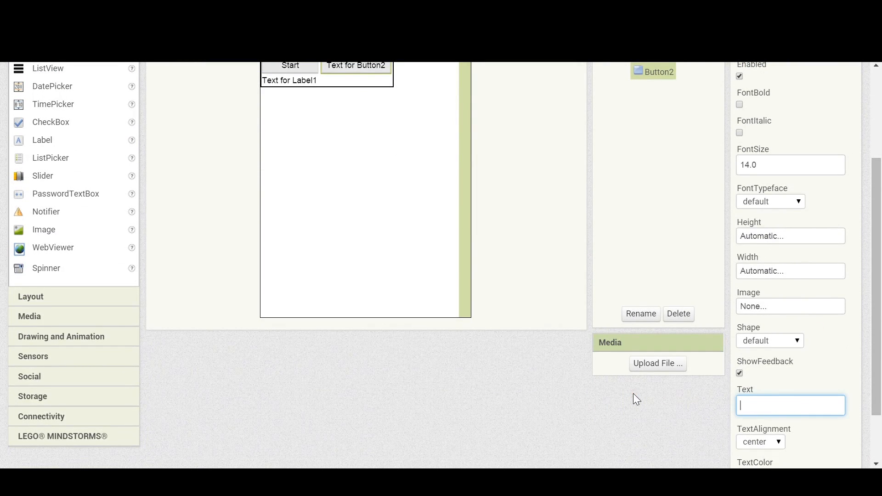
{"action": "type", "text": "Stop"}
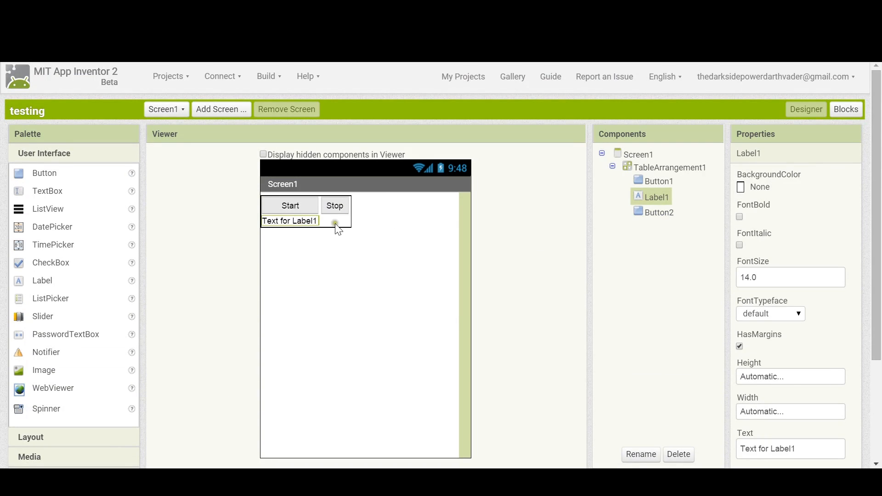
Change Label1's caption to 'Let's listen the music!'
{"action": "scroll", "scroll_direction": "down", "scroll_amount": 3}
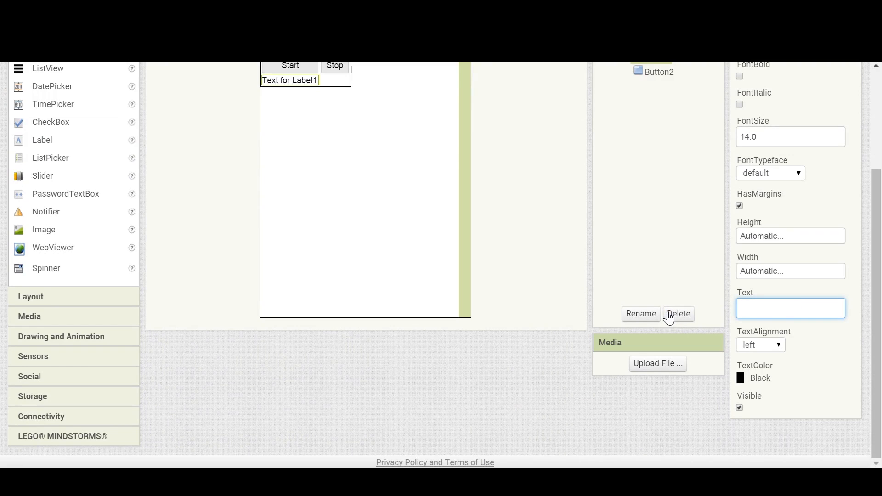
{"action": "type", "text": "Lisen"}
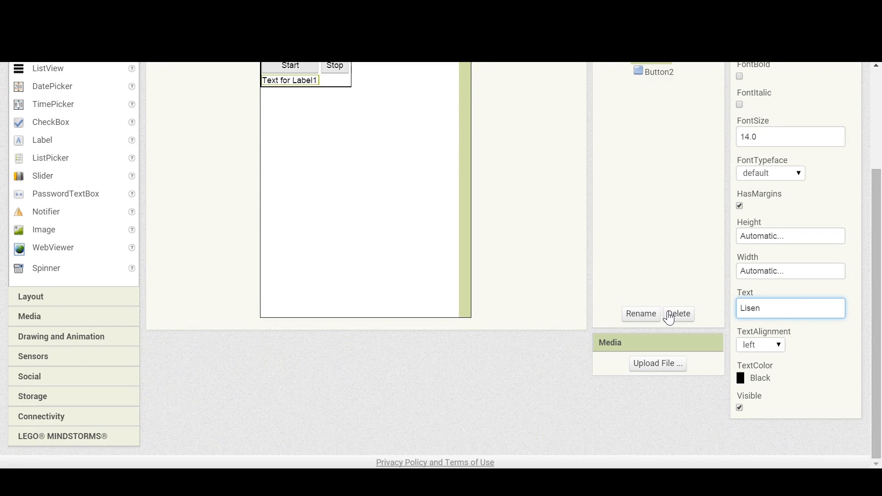
{"action": "key", "text": "Backspace"}
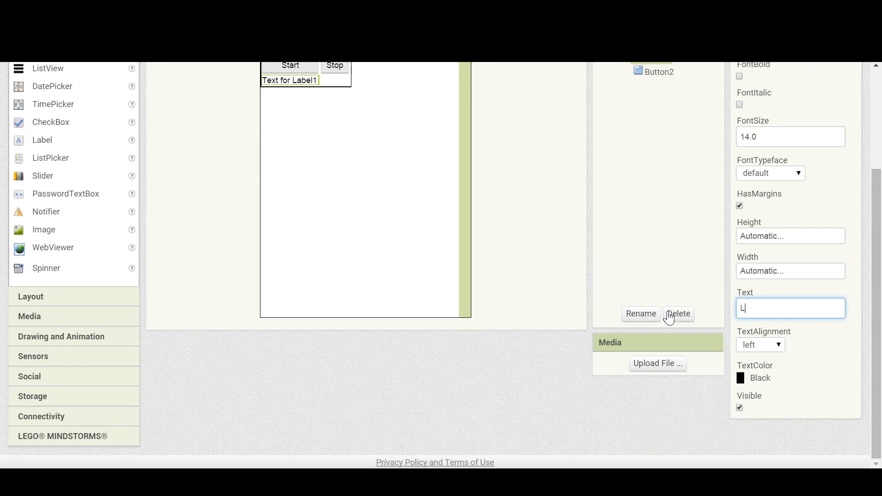
{"action": "type", "text": "et's"}
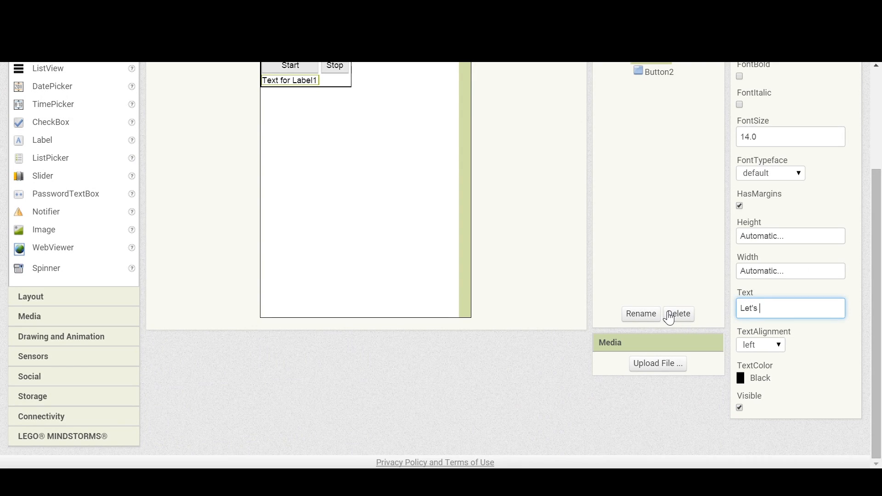
{"action": "type", "text": "listen the music!"}
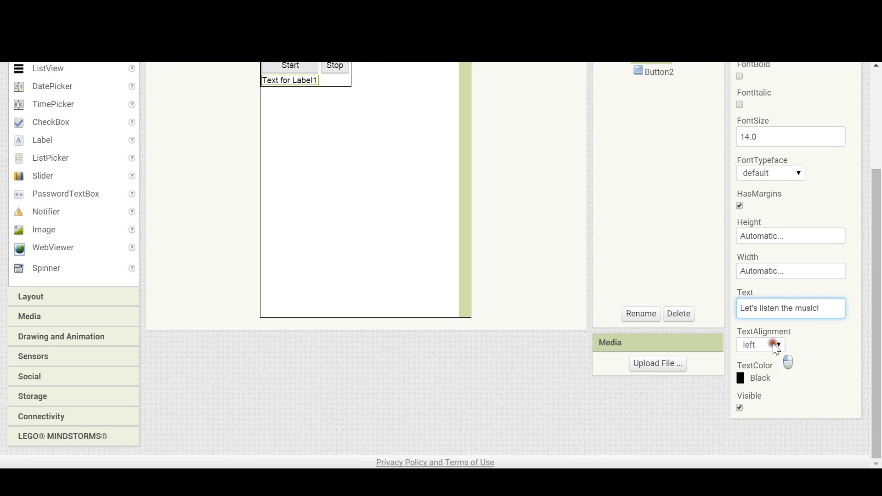
Center Label1's text, colour it blue, and set font size 20
{"action": "left_click", "coordinate": [760, 344]}
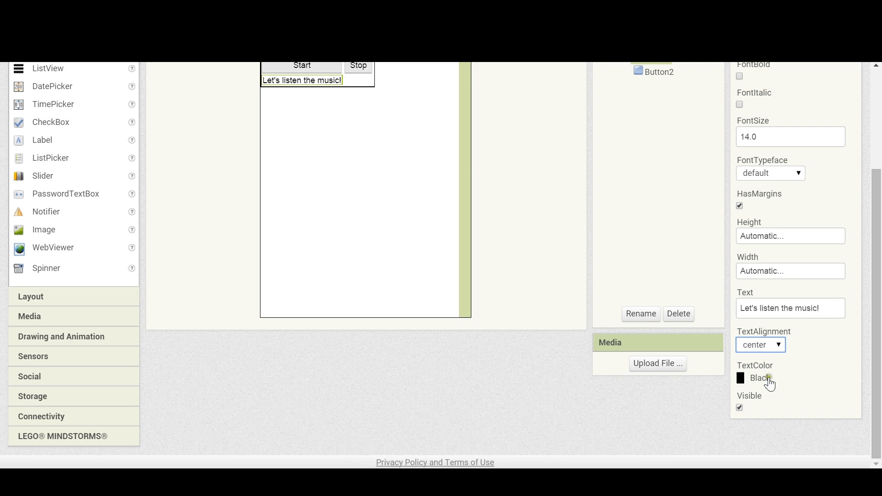
{"action": "left_click", "coordinate": [759, 378]}
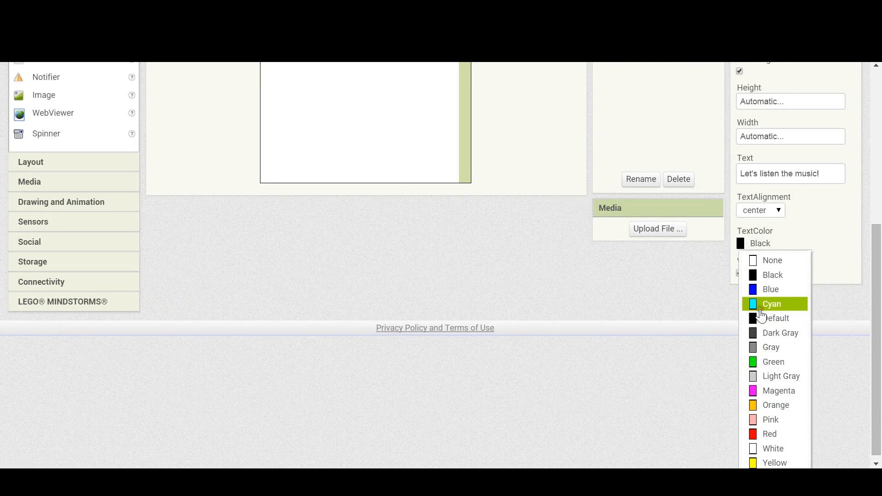
{"action": "left_click", "coordinate": [769, 289]}
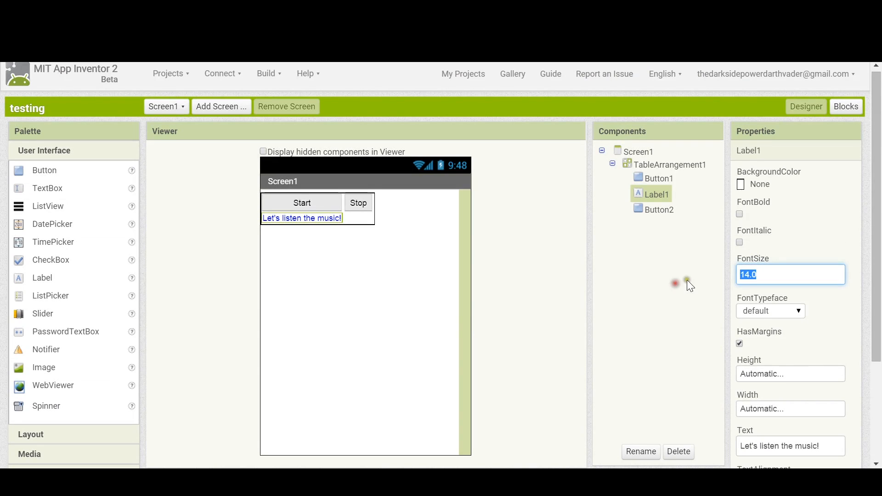
{"action": "type", "text": "20"}
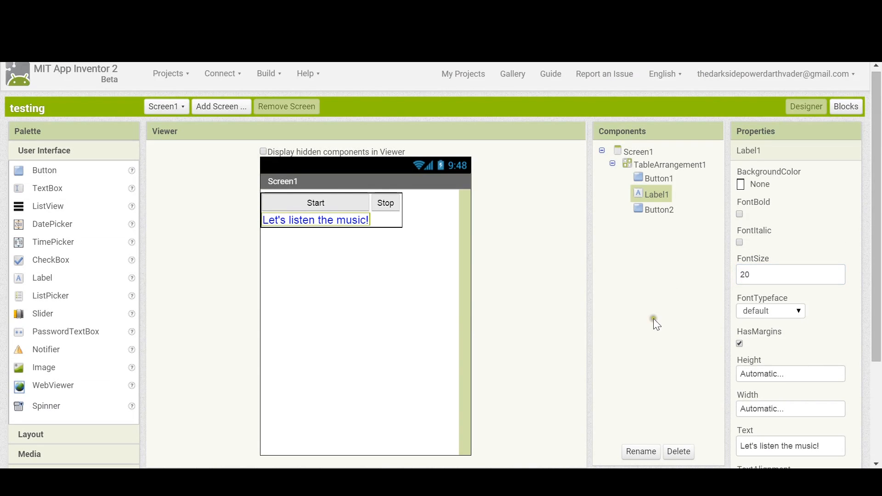
{"action": "mouse_move", "coordinate": [661, 211]}
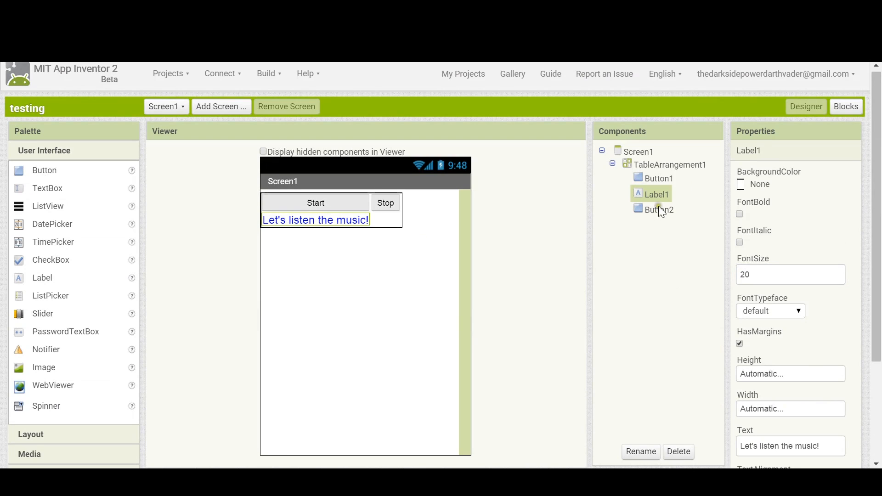
Give Button1 font size 20, monospace typeface, rounded shape and fill-parent width
{"action": "left_click", "coordinate": [659, 178]}
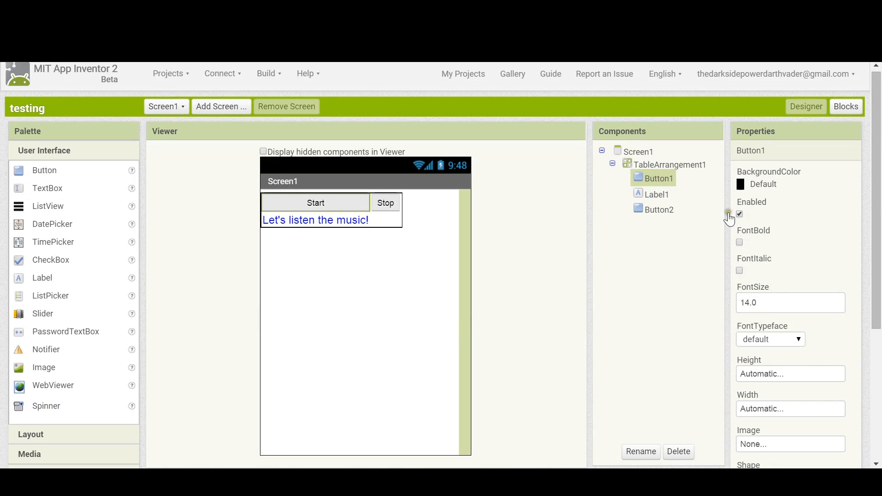
{"action": "type", "text": "20"}
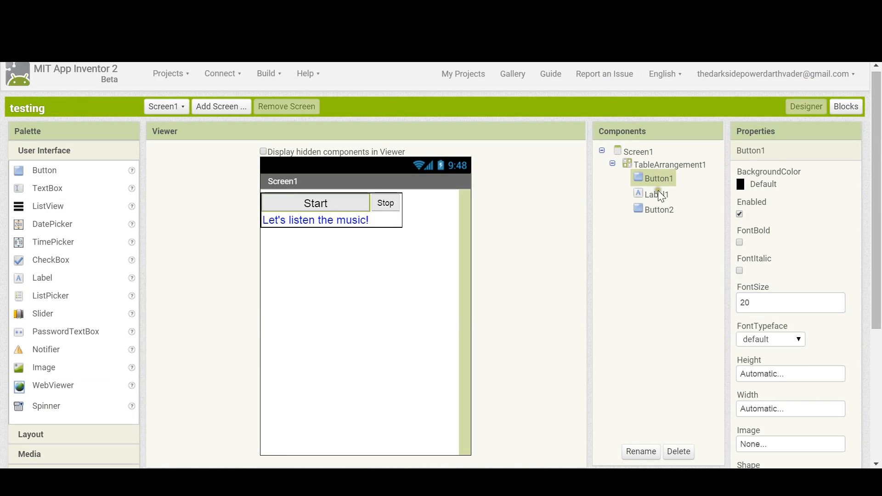
{"action": "left_click", "coordinate": [799, 271]}
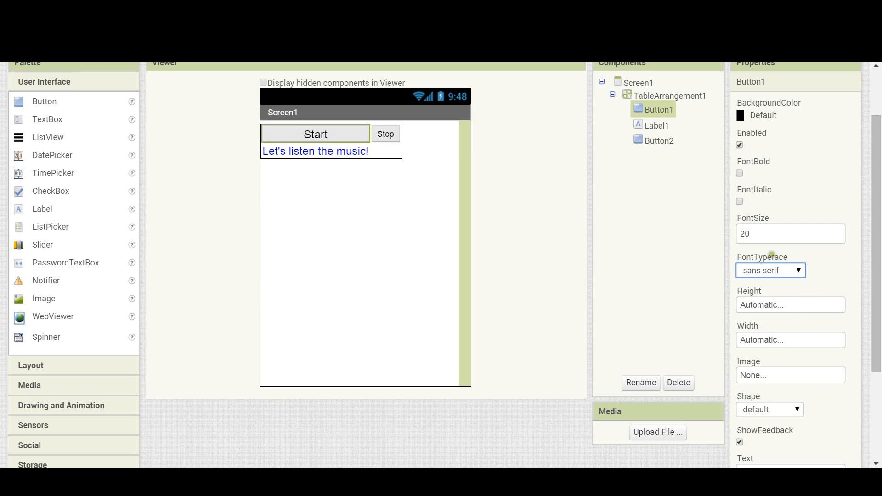
{"action": "left_click", "coordinate": [770, 270]}
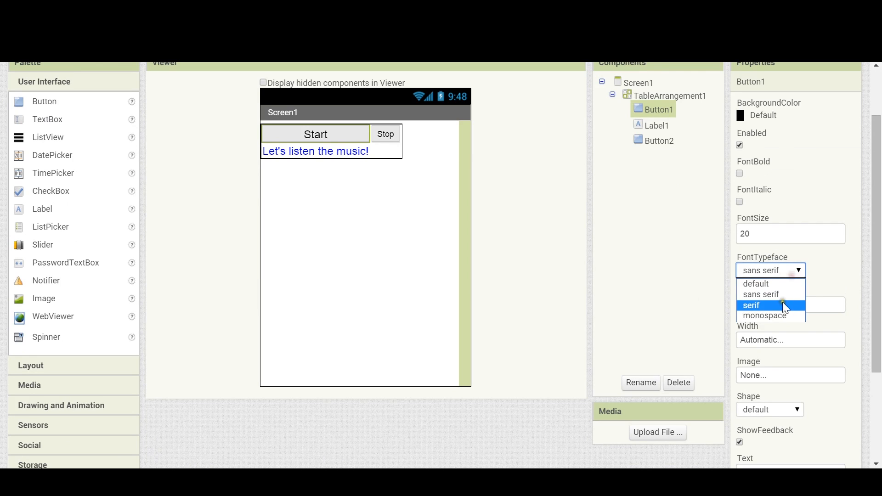
{"action": "left_click", "coordinate": [751, 305]}
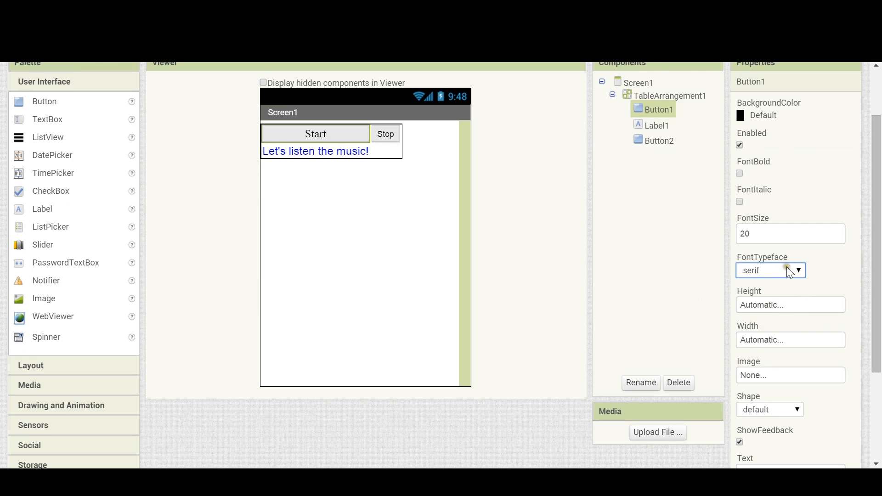
{"action": "left_click", "coordinate": [770, 270]}
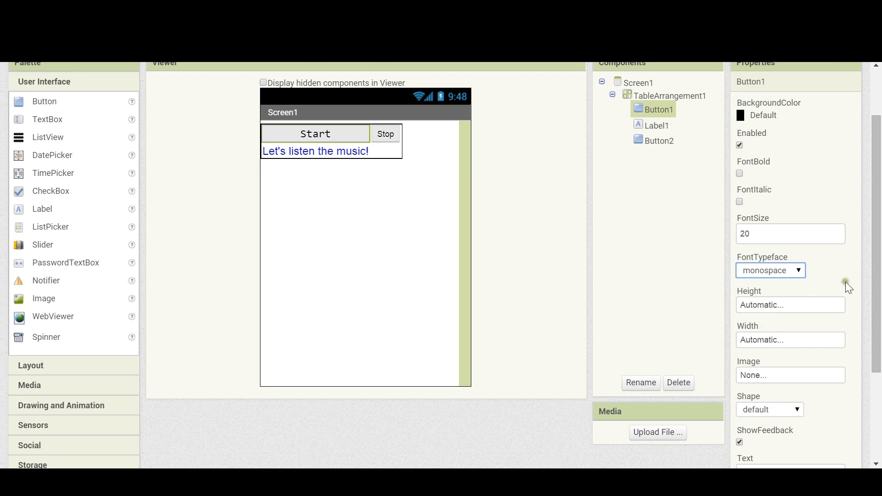
{"action": "scroll", "scroll_direction": "down", "scroll_amount": 3}
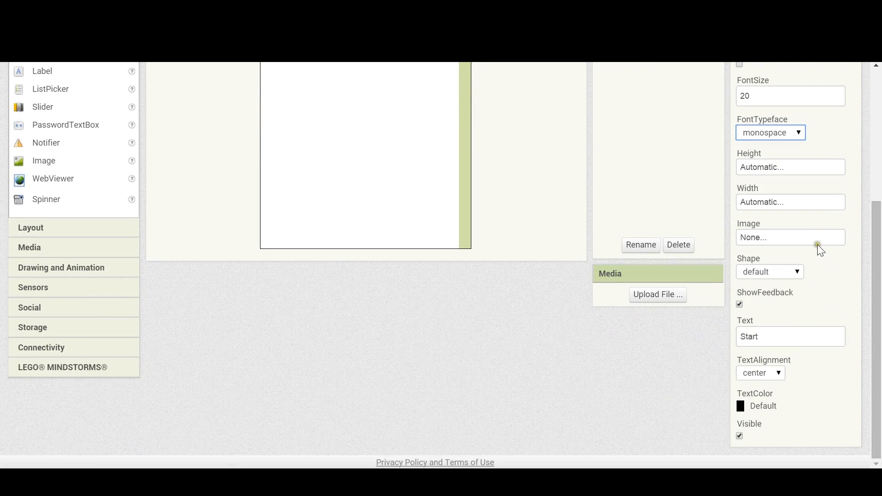
{"action": "left_click", "coordinate": [769, 271]}
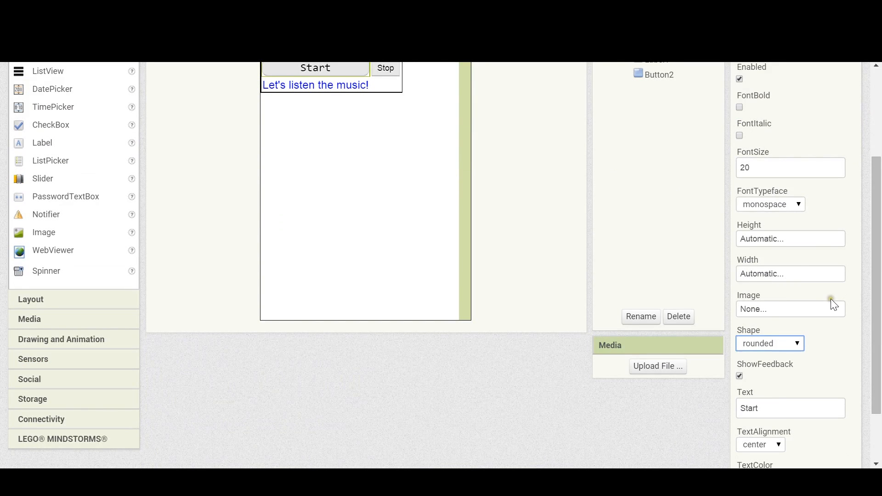
{"action": "left_click", "coordinate": [789, 274]}
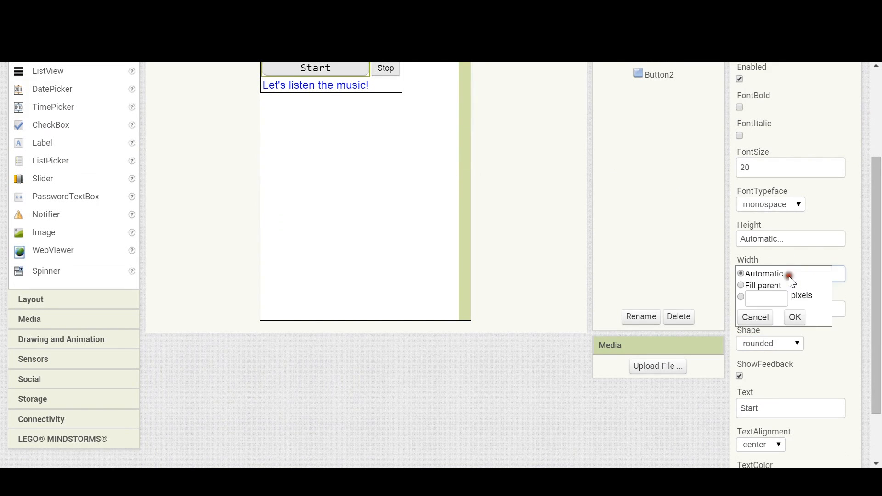
{"action": "left_click", "coordinate": [741, 286]}
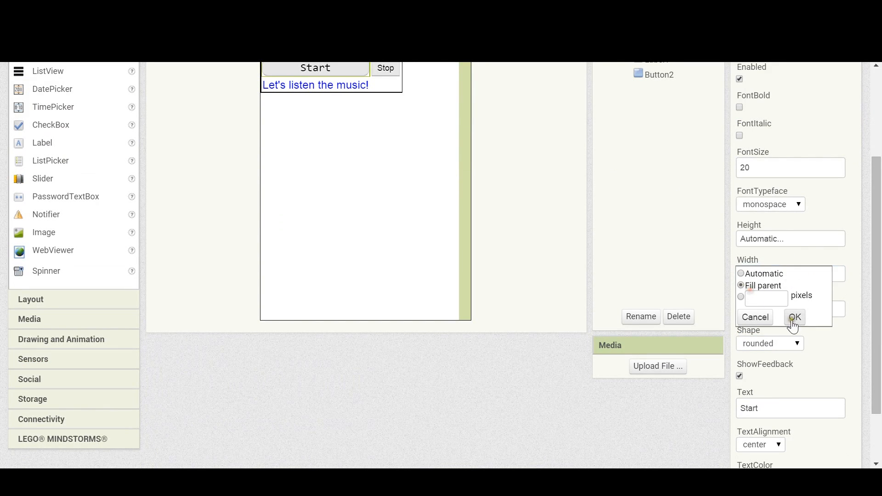
{"action": "left_click", "coordinate": [794, 316]}
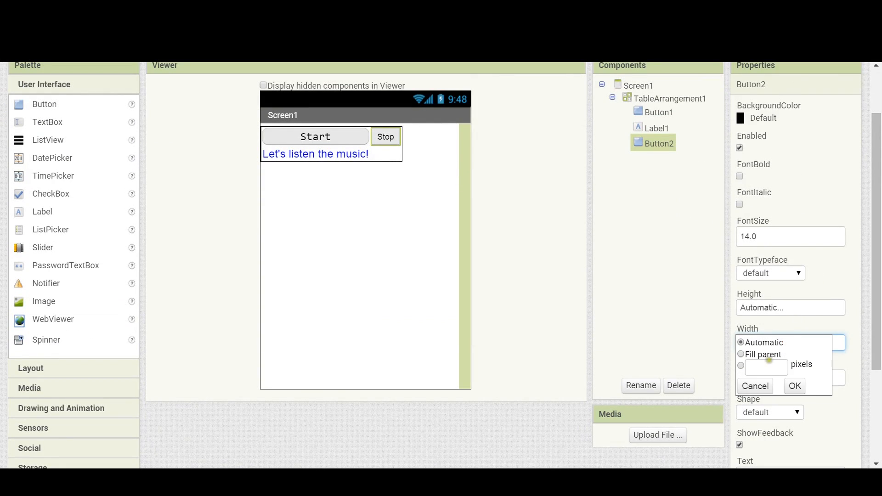
Give Button2 fill-parent width, font size 20 and monospace typeface
{"action": "left_click", "coordinate": [740, 354]}
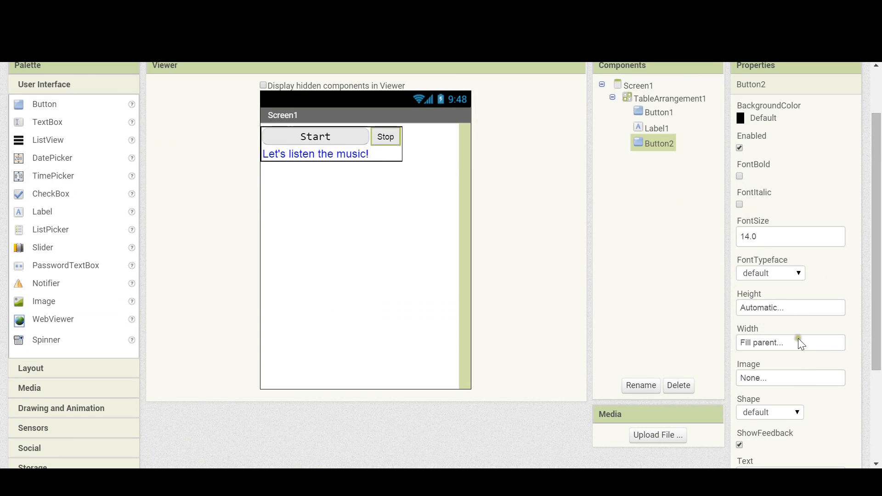
{"action": "type", "text": "20"}
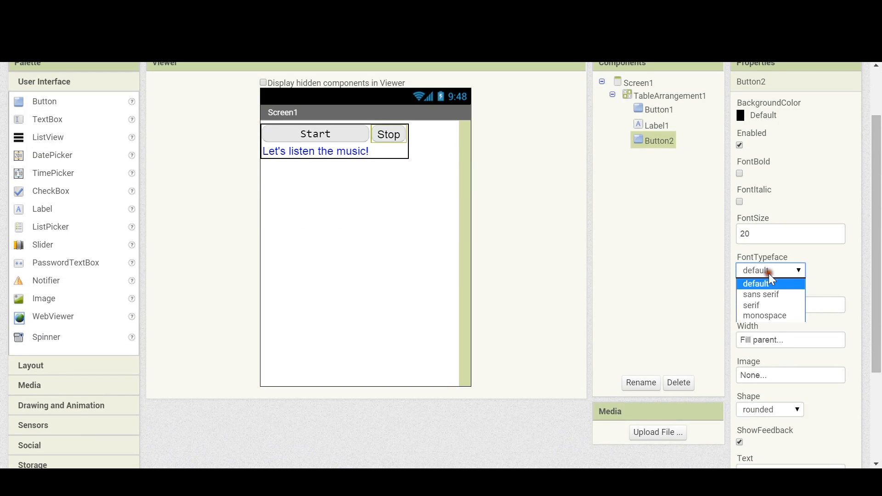
{"action": "left_click", "coordinate": [764, 316]}
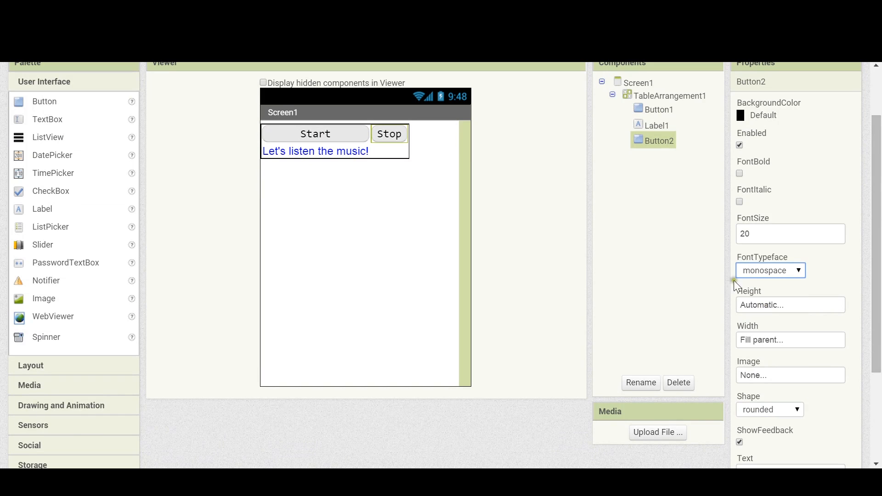
{"action": "left_click", "coordinate": [671, 95]}
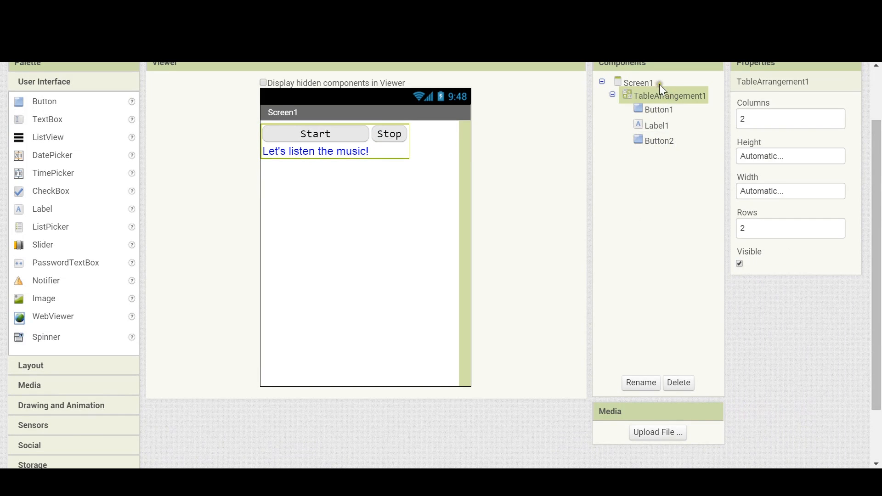
Set TableArrangement1's width to 400 pixels, correcting a first entry of 40
{"action": "left_click", "coordinate": [789, 190]}
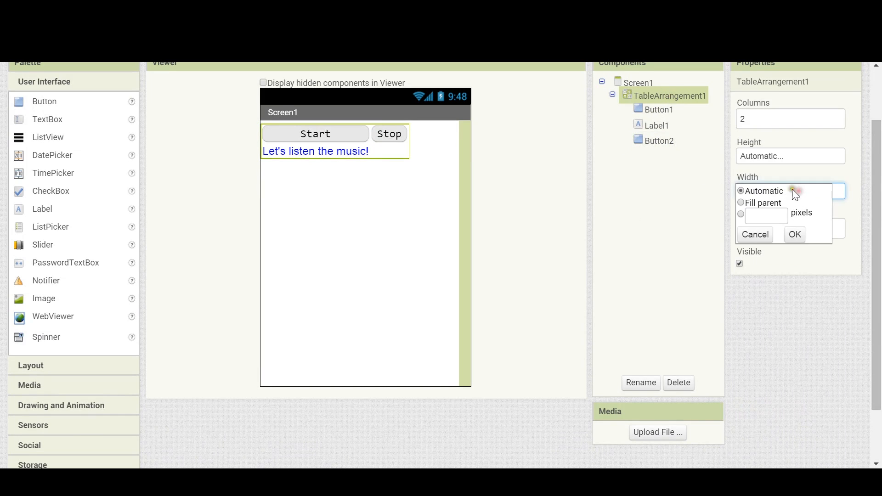
{"action": "left_click", "coordinate": [740, 214]}
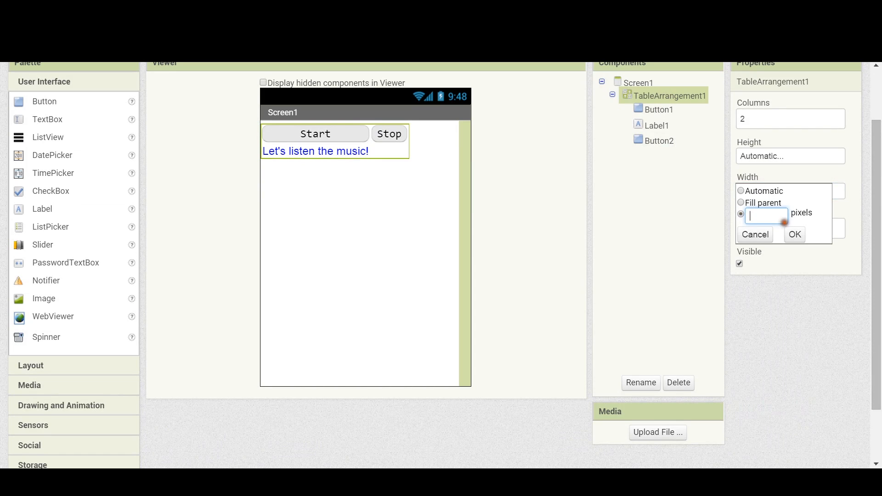
{"action": "type", "text": "40"}
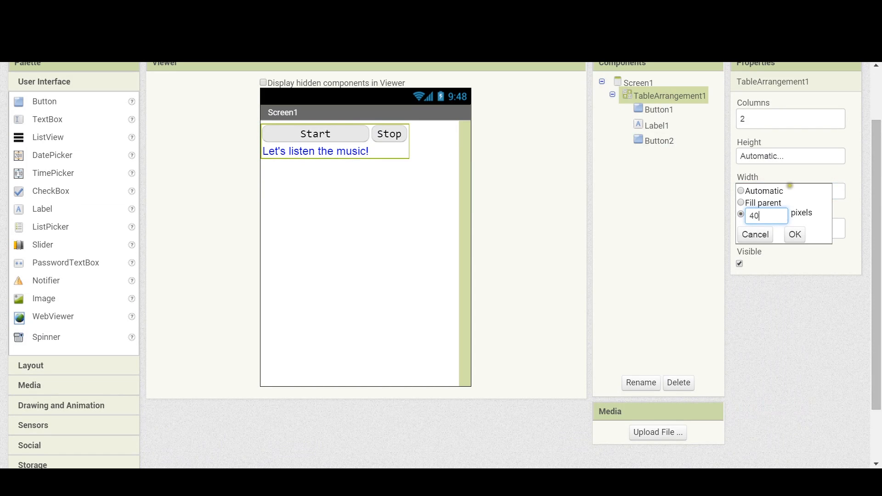
{"action": "left_click", "coordinate": [794, 234]}
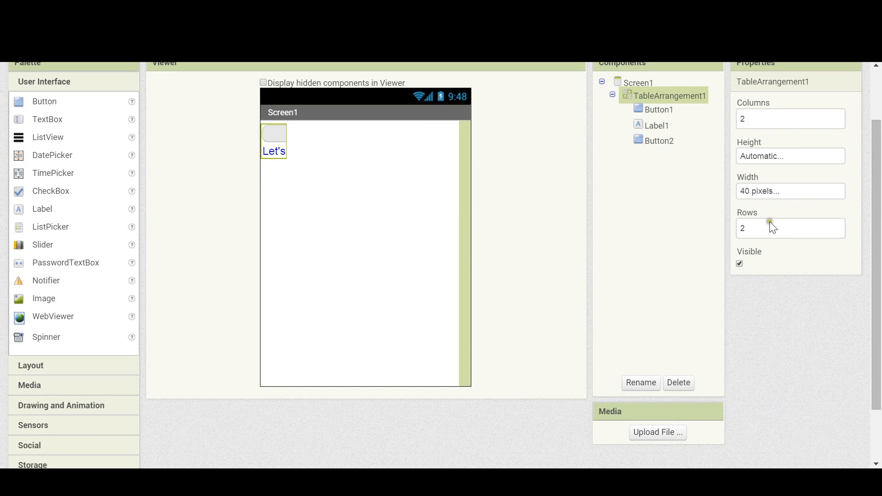
{"action": "left_click", "coordinate": [788, 191]}
{"action": "type", "text": "400"}
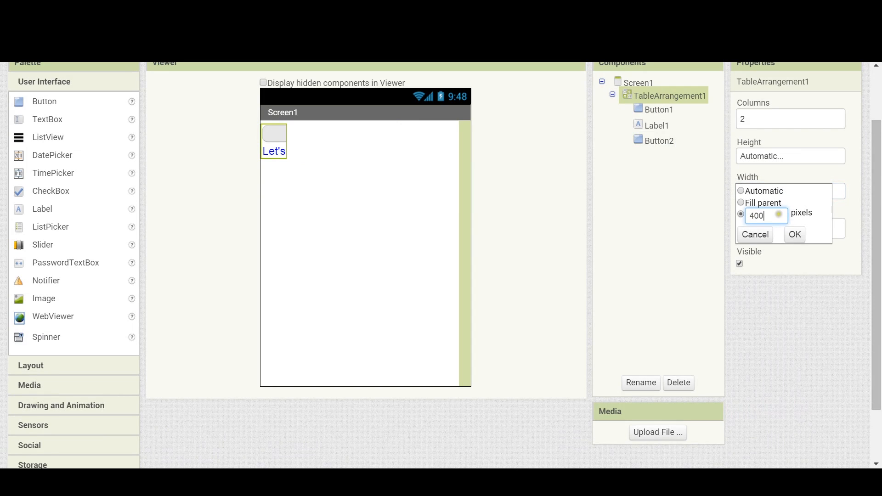
{"action": "left_click", "coordinate": [794, 235]}
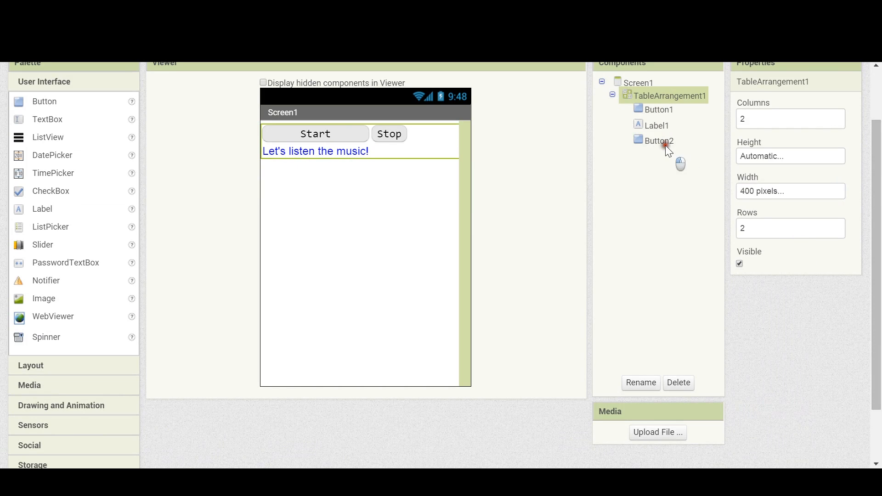
Set Button2's width to 150 pixels, after first trying 200
{"action": "left_click", "coordinate": [658, 140]}
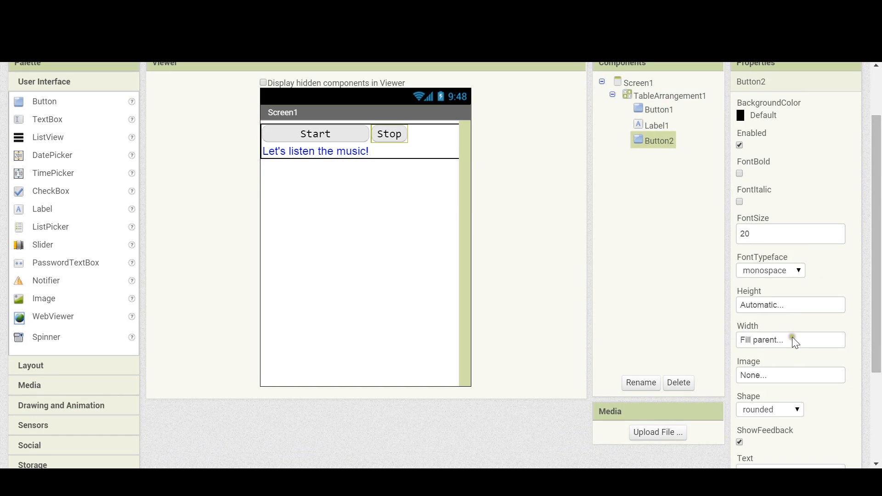
{"action": "scroll", "scroll_direction": "down", "scroll_amount": 3}
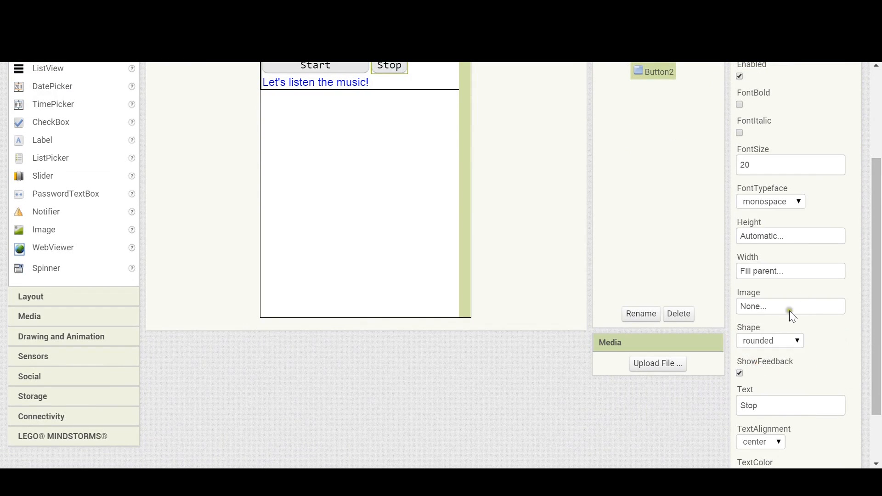
{"action": "left_click", "coordinate": [788, 271]}
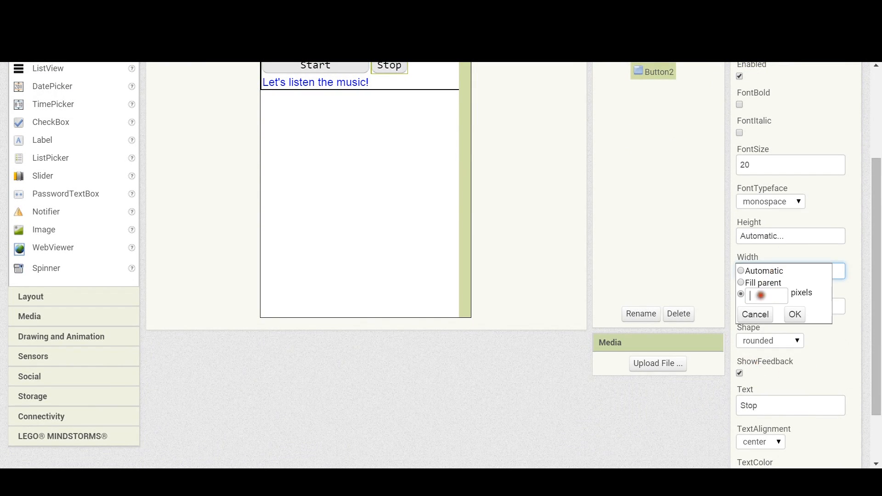
{"action": "type", "text": "200"}
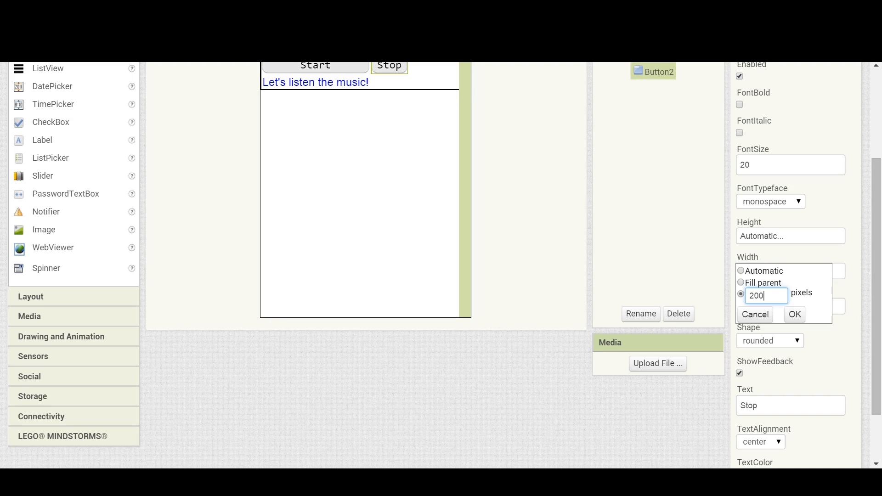
{"action": "left_click", "coordinate": [793, 314]}
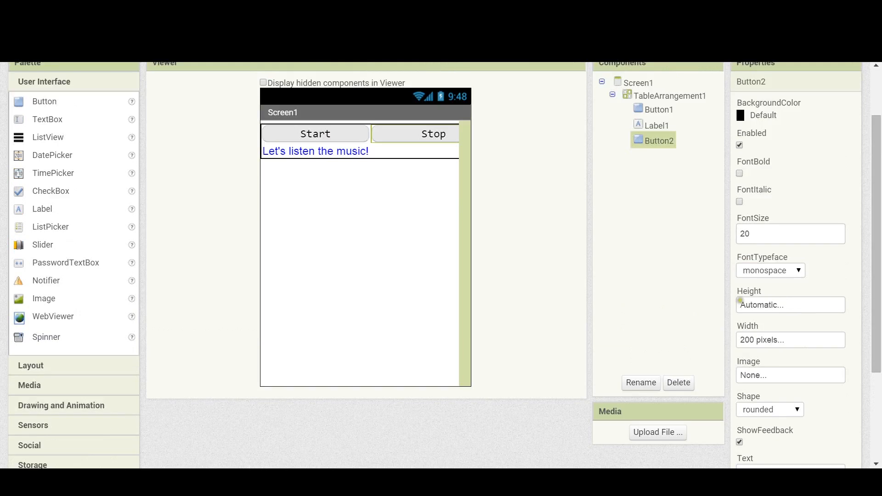
{"action": "scroll", "scroll_direction": "down", "scroll_amount": 3}
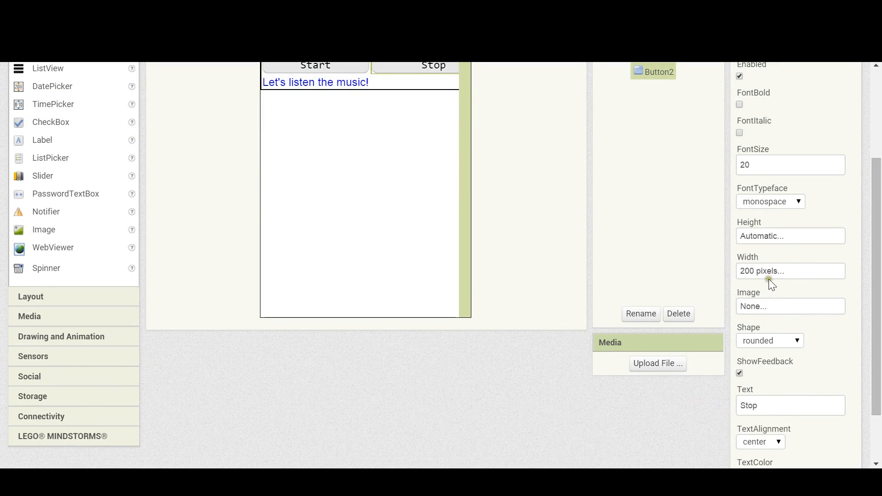
{"action": "left_click", "coordinate": [789, 271]}
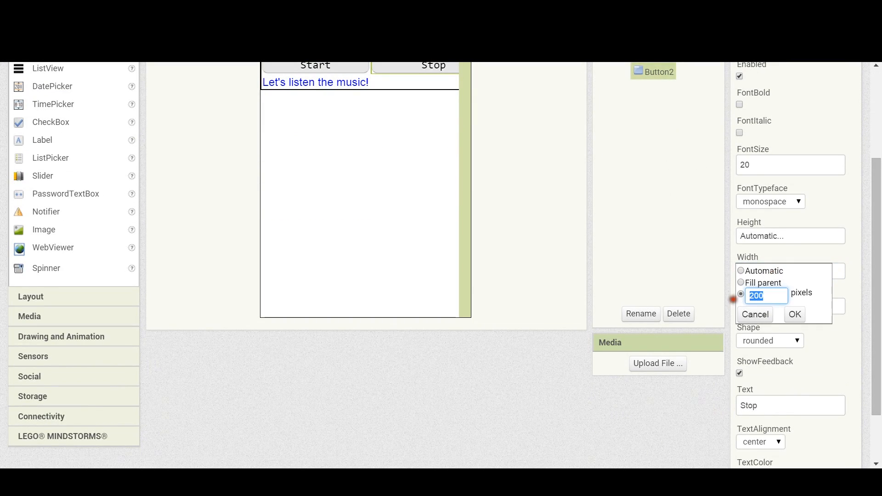
{"action": "mouse_move", "coordinate": [815, 250]}
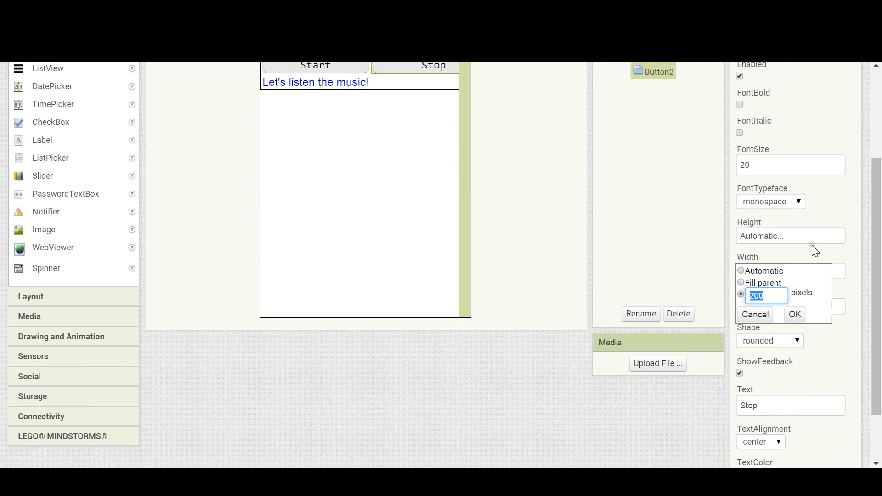
{"action": "type", "text": "150"}
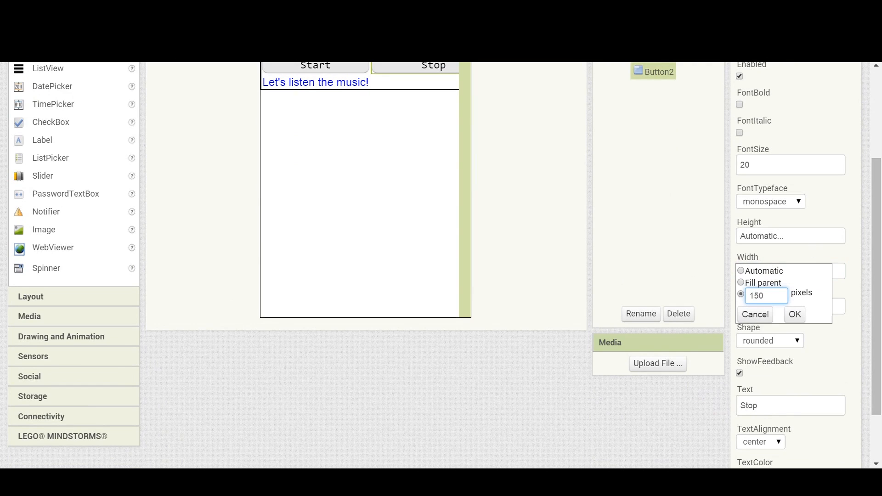
{"action": "left_click", "coordinate": [793, 314]}
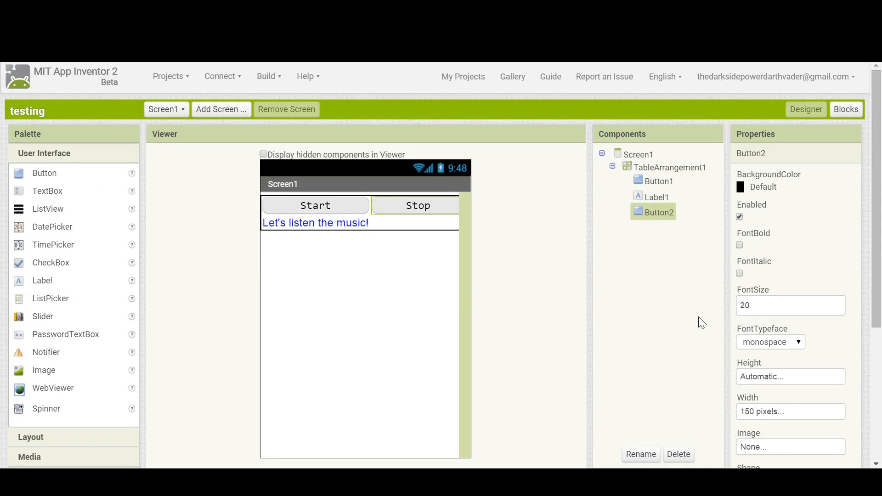
{"action": "mouse_move", "coordinate": [681, 157]}
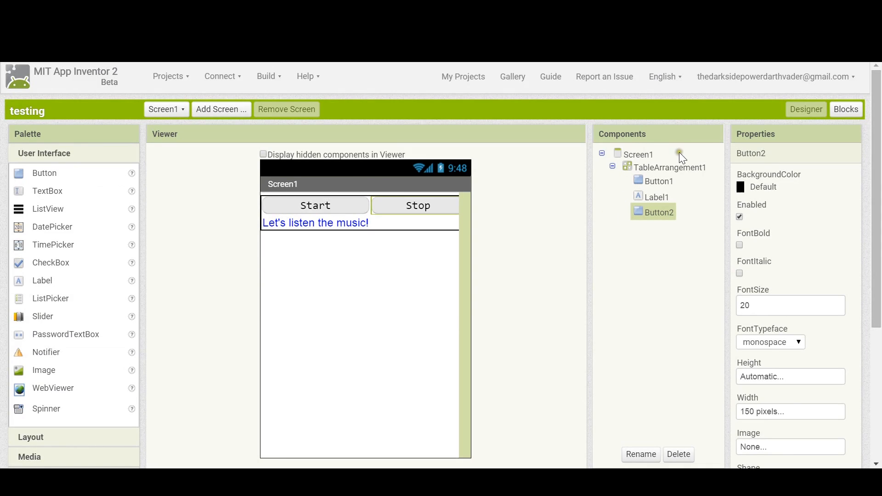
{"action": "mouse_move", "coordinate": [809, 343]}
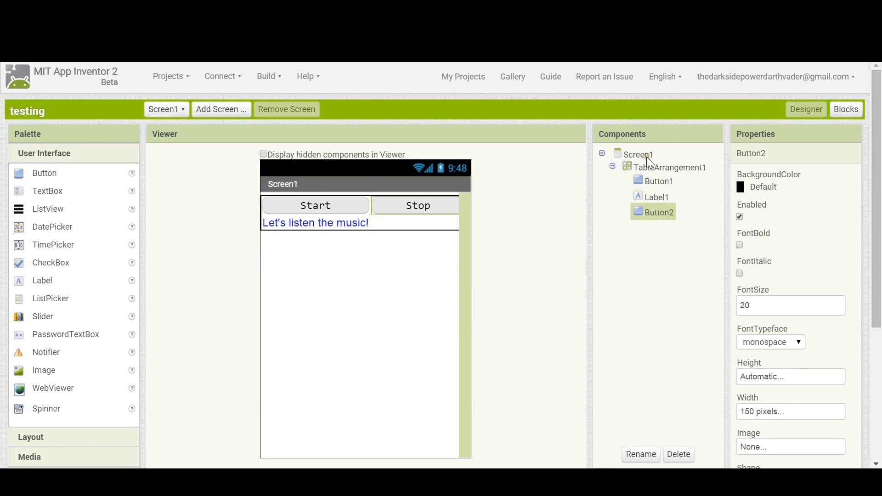
Select Screen1 and scroll the Palette down to the Media components
{"action": "left_click", "coordinate": [636, 155]}
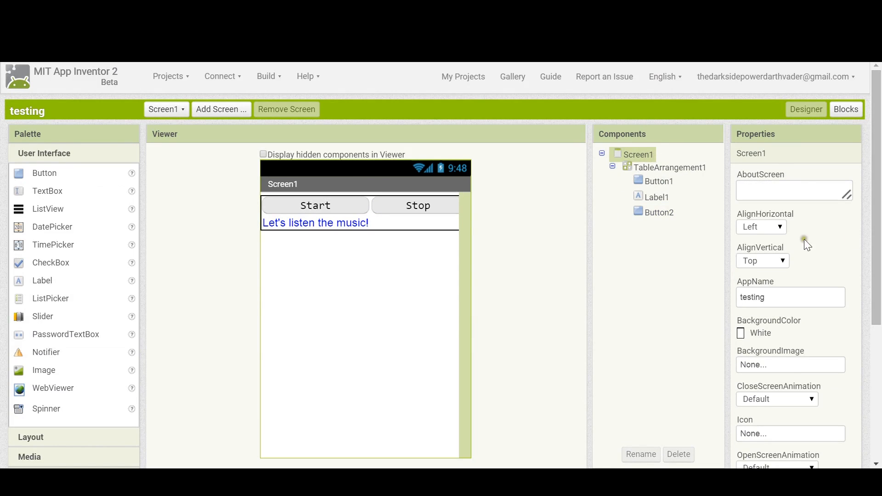
{"action": "mouse_move", "coordinate": [846, 109]}
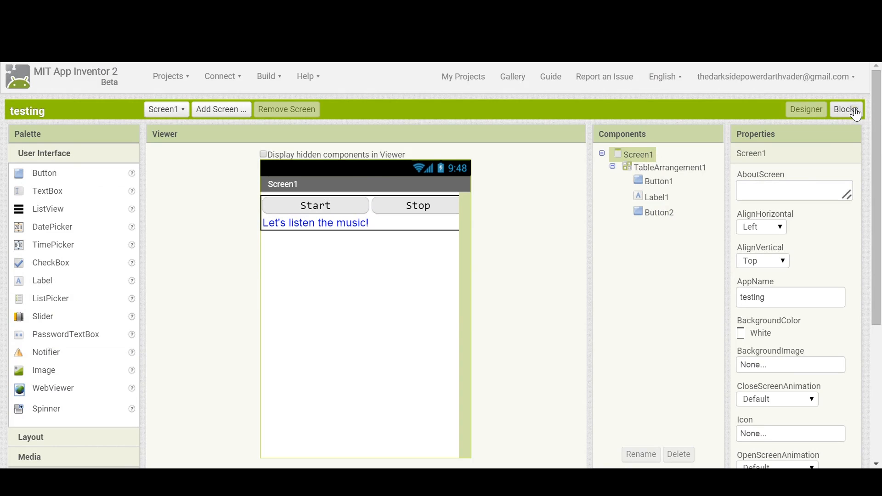
{"action": "scroll", "scroll_direction": "down", "scroll_amount": 3}
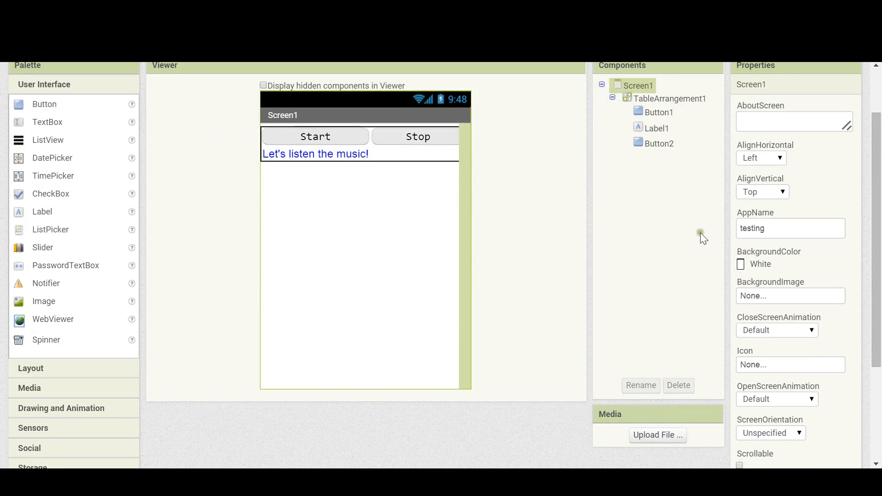
{"action": "mouse_move", "coordinate": [646, 201]}
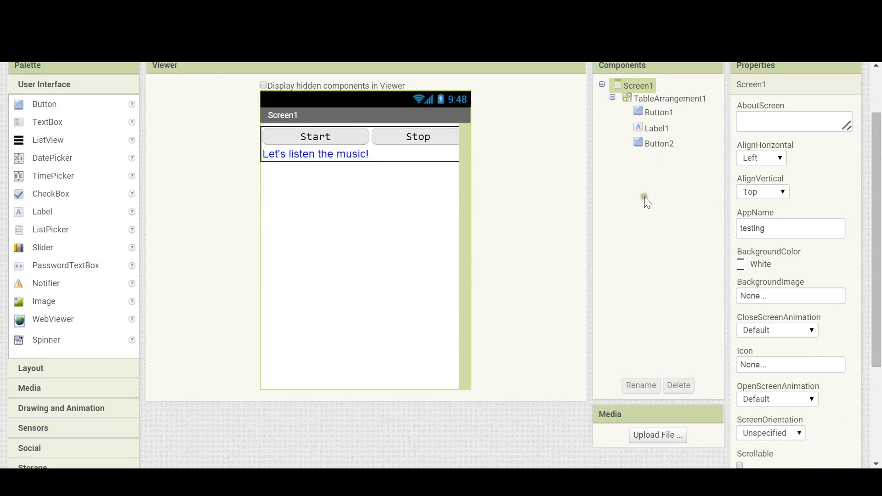
{"action": "mouse_move", "coordinate": [202, 288]}
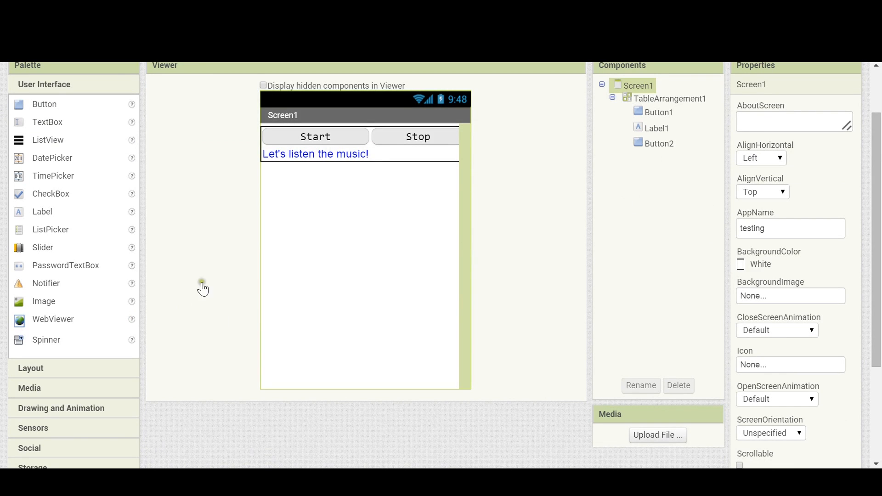
{"action": "scroll", "scroll_direction": "down", "scroll_amount": 3}
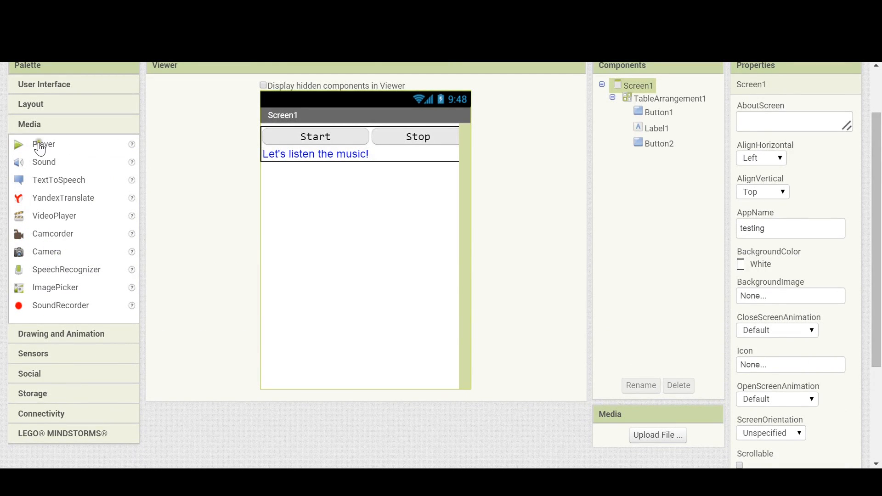
Add Player1 to Screen1 and upload the Westlife mp3 as its Source
{"action": "left_click_drag", "start_coordinate": [43, 143], "coordinate": [307, 318]}
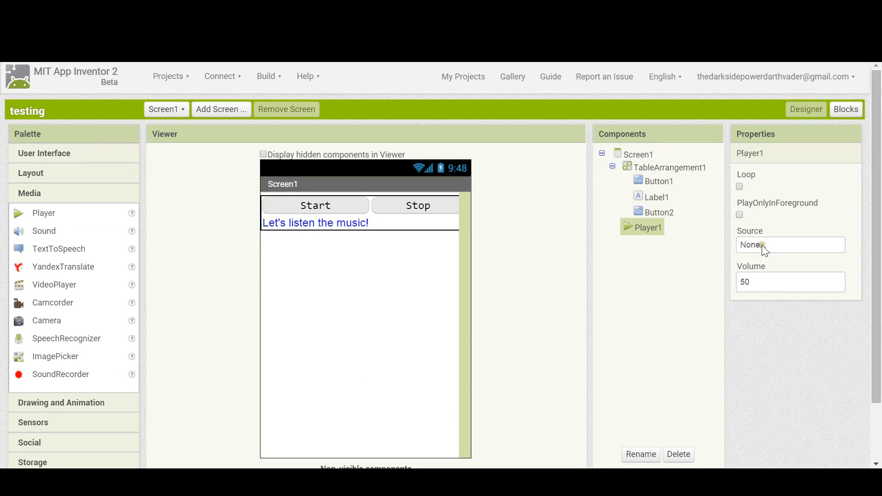
{"action": "scroll", "scroll_direction": "down", "scroll_amount": 3}
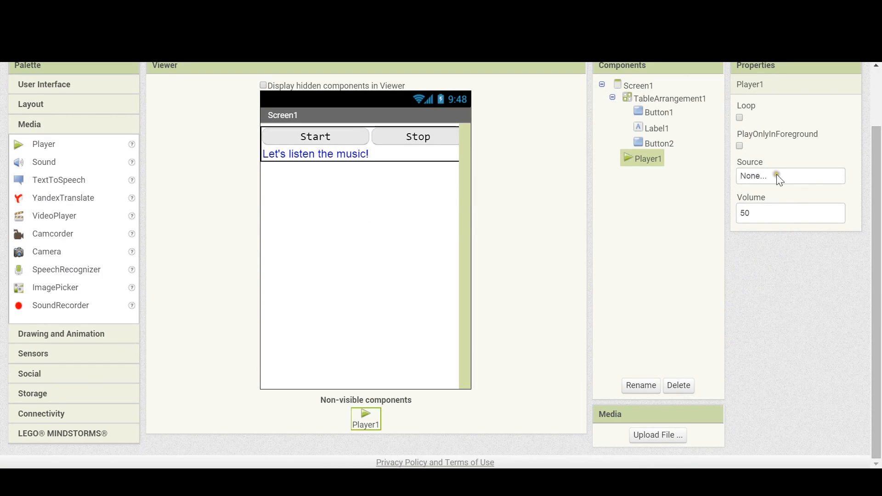
{"action": "left_click", "coordinate": [789, 176]}
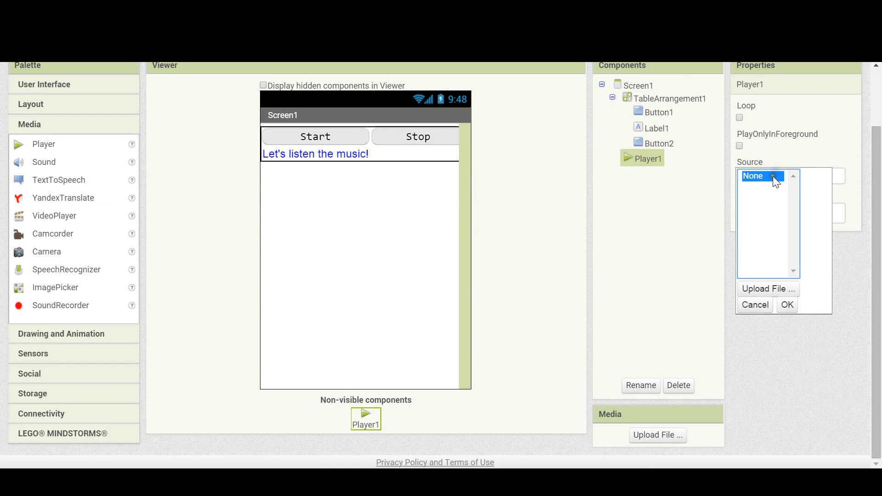
{"action": "left_click", "coordinate": [768, 288]}
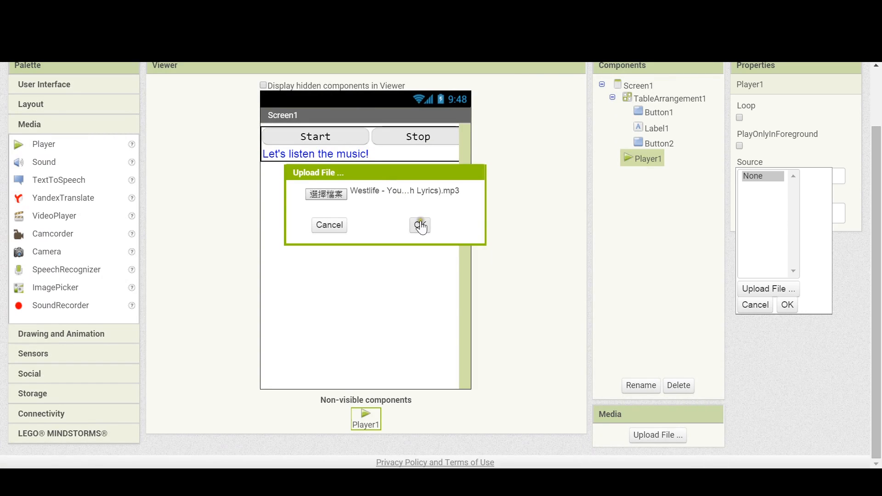
{"action": "left_click", "coordinate": [418, 225]}
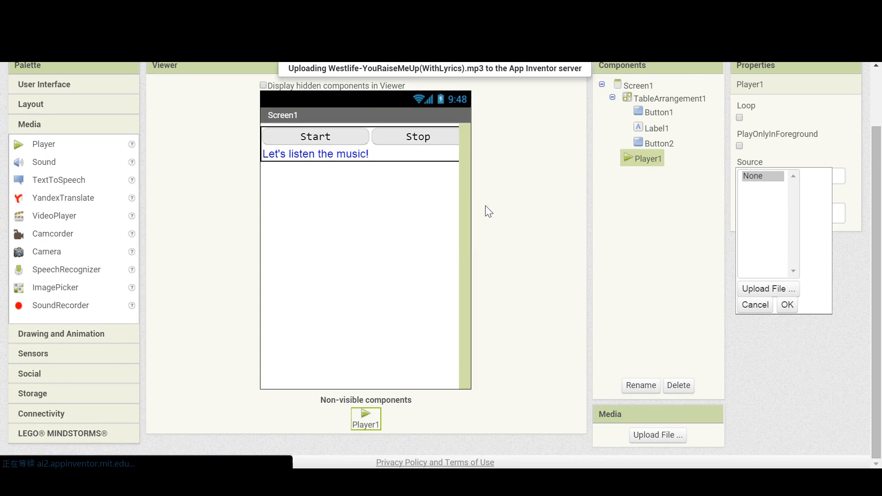
{"action": "mouse_move", "coordinate": [488, 208]}
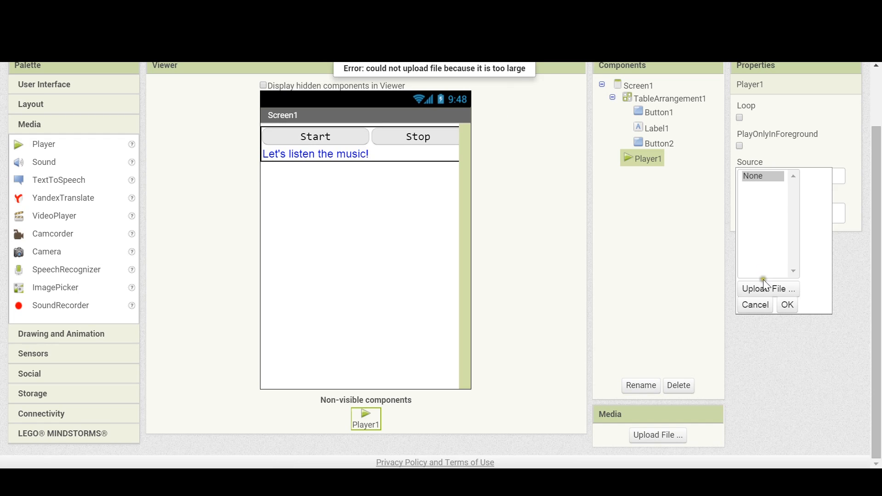
Upload Beep_30sec.wav and select it as Player1's Source, replacing the Westlife song
{"action": "left_click", "coordinate": [767, 288]}
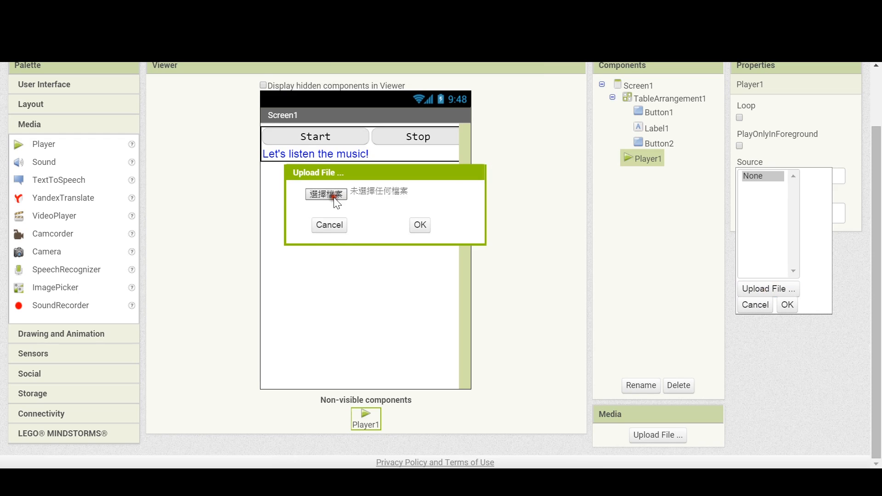
{"action": "left_click", "coordinate": [326, 194]}
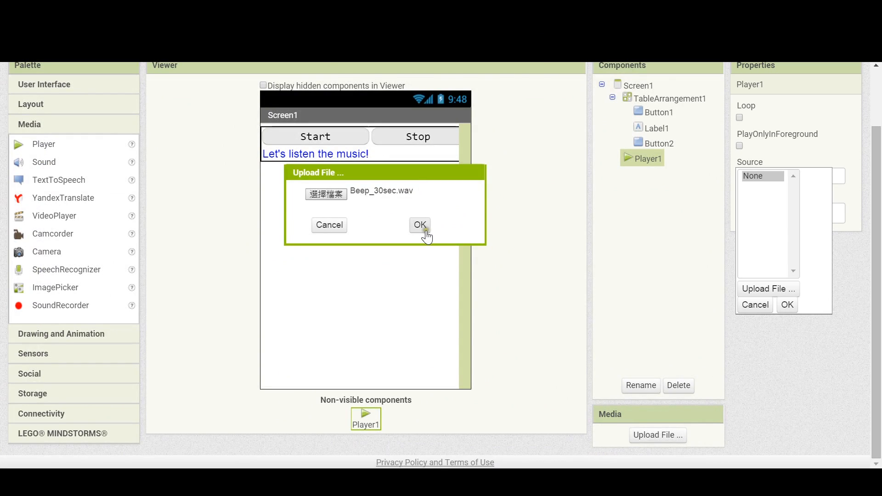
{"action": "left_click", "coordinate": [419, 225]}
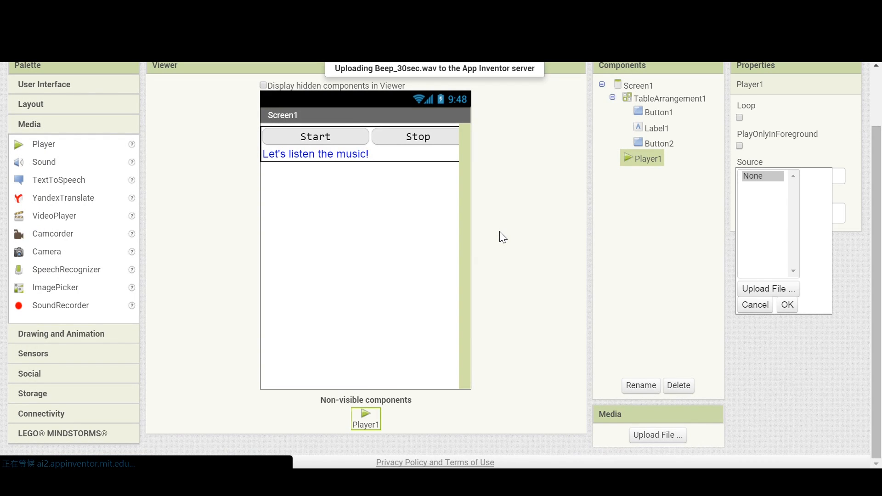
{"action": "left_click", "coordinate": [786, 304]}
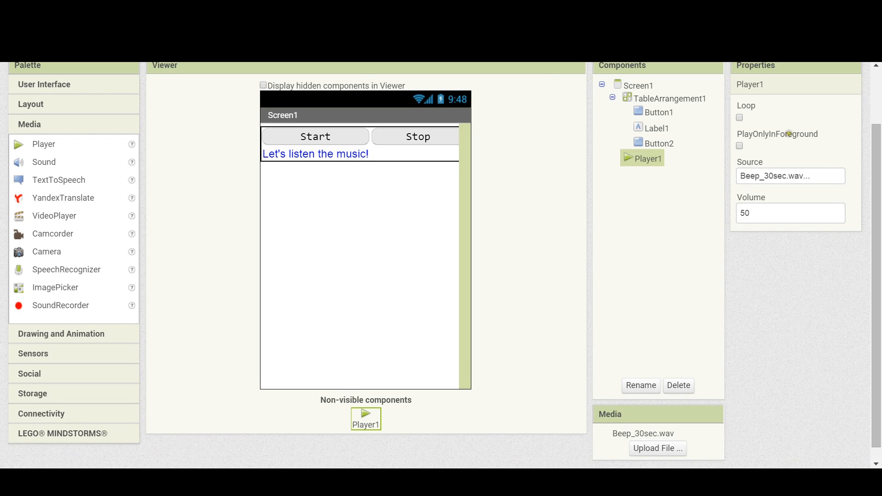
Turn on Player1 Loop and add a Button1.Click handler that calls Player1.Start
{"action": "left_click", "coordinate": [739, 118]}
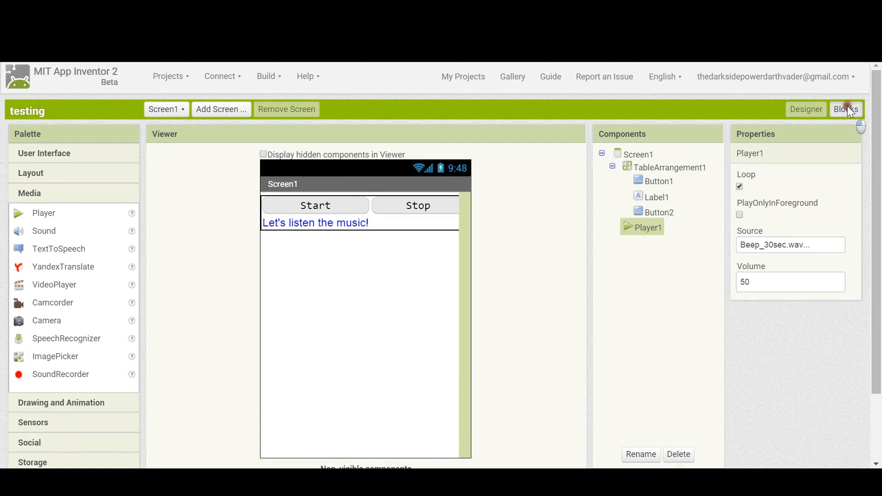
{"action": "left_click", "coordinate": [845, 110]}
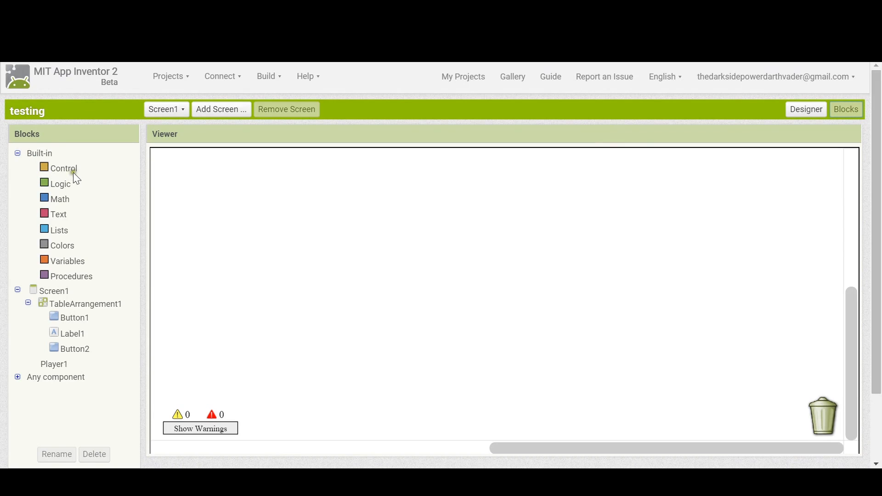
{"action": "mouse_move", "coordinate": [76, 320]}
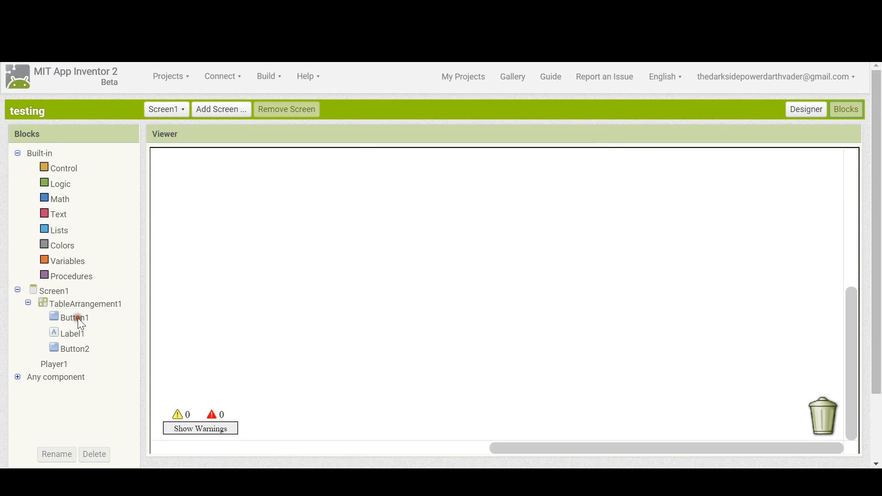
{"action": "left_click", "coordinate": [74, 318]}
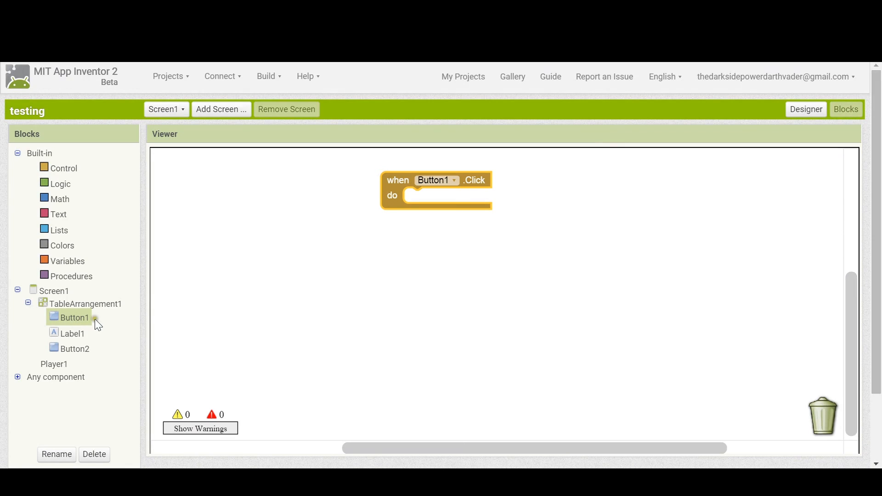
{"action": "left_click", "coordinate": [54, 364]}
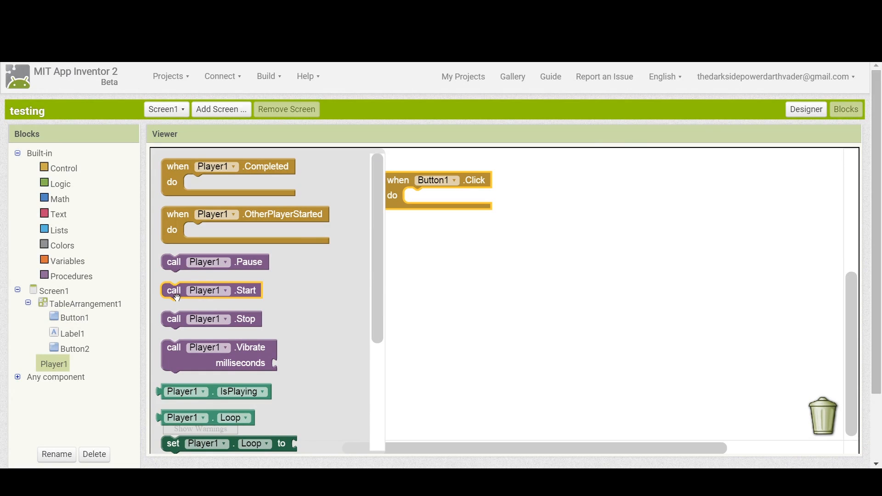
{"action": "left_click_drag", "start_coordinate": [211, 290], "coordinate": [518, 191]}
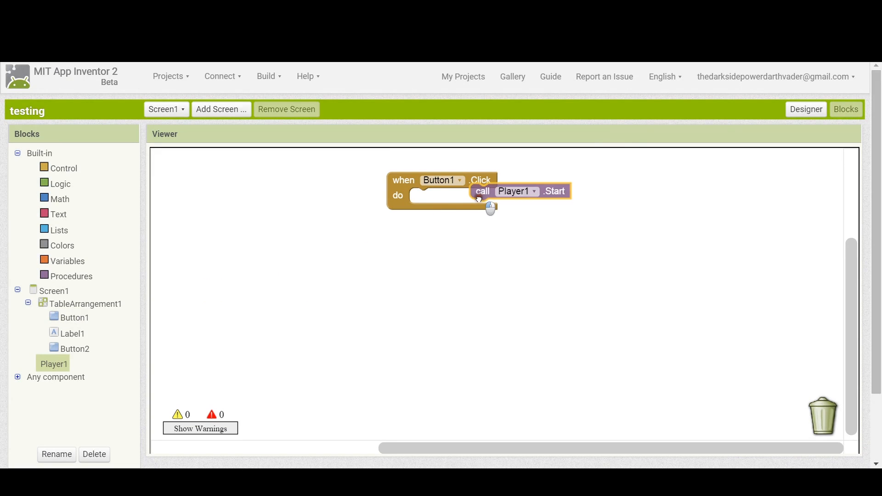
{"action": "left_click_drag", "start_coordinate": [503, 190], "coordinate": [444, 195]}
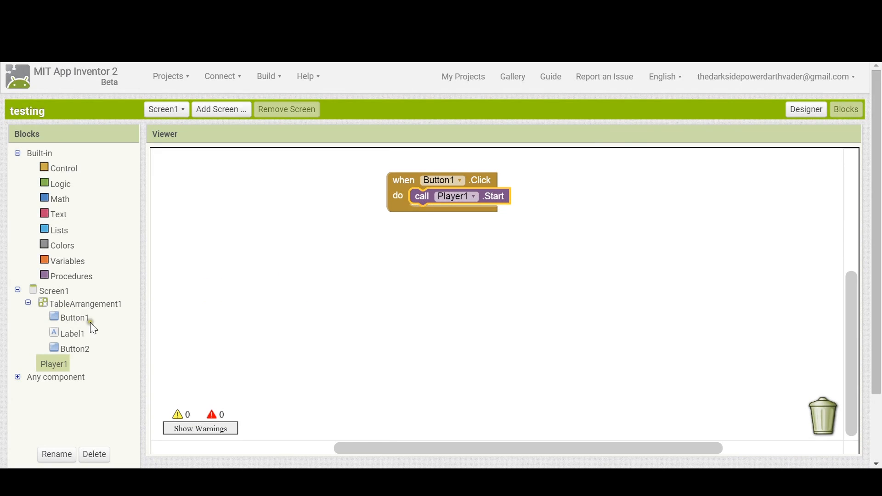
{"action": "left_click", "coordinate": [74, 348]}
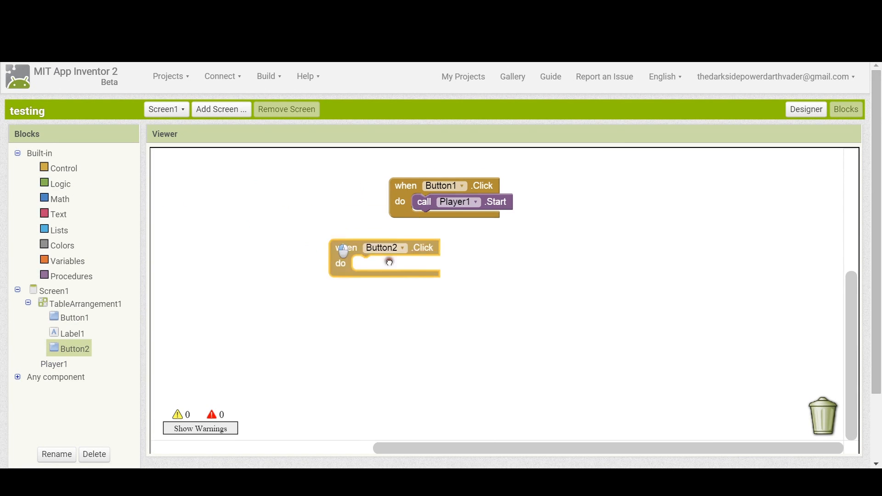
Make Button2.Click call Player1.Stop, then browse Procedures, Control and Any component blocks
{"action": "left_click", "coordinate": [54, 364]}
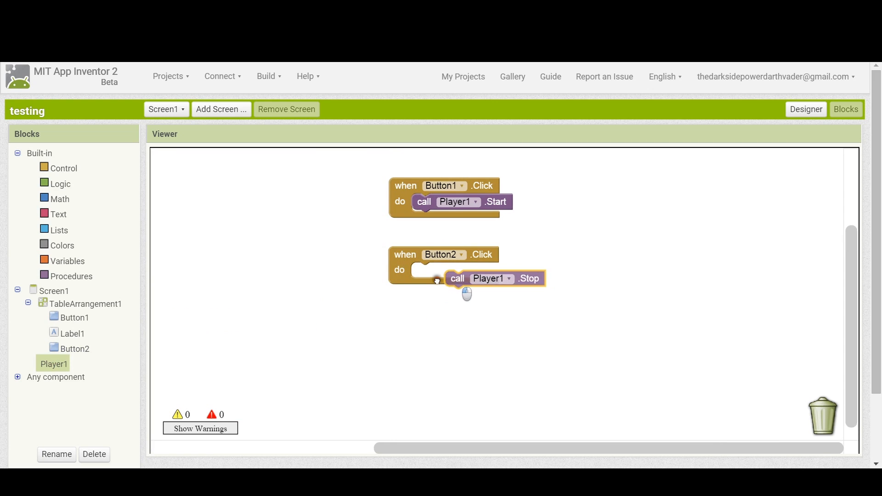
{"action": "left_click_drag", "start_coordinate": [493, 278], "coordinate": [450, 270]}
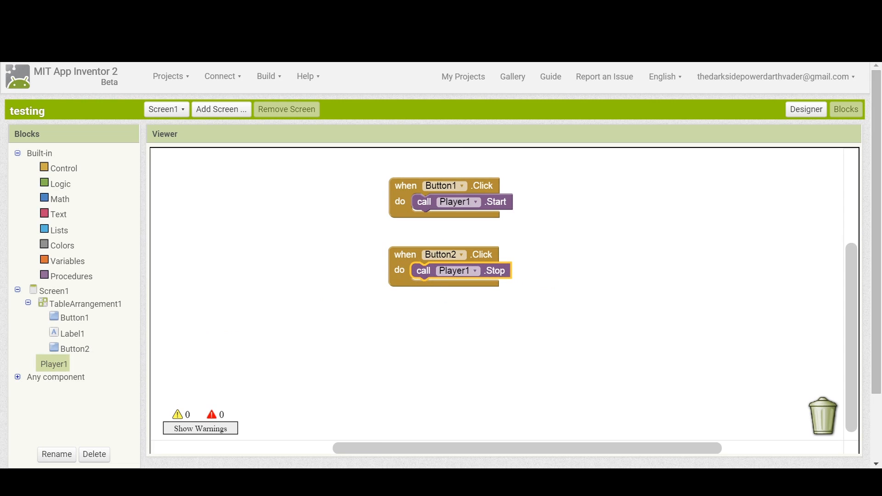
{"action": "mouse_move", "coordinate": [161, 345]}
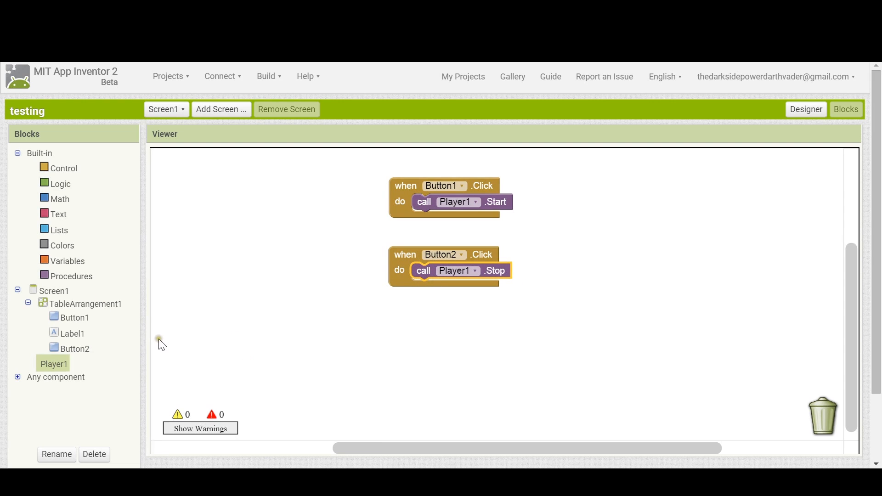
{"action": "mouse_move", "coordinate": [80, 283]}
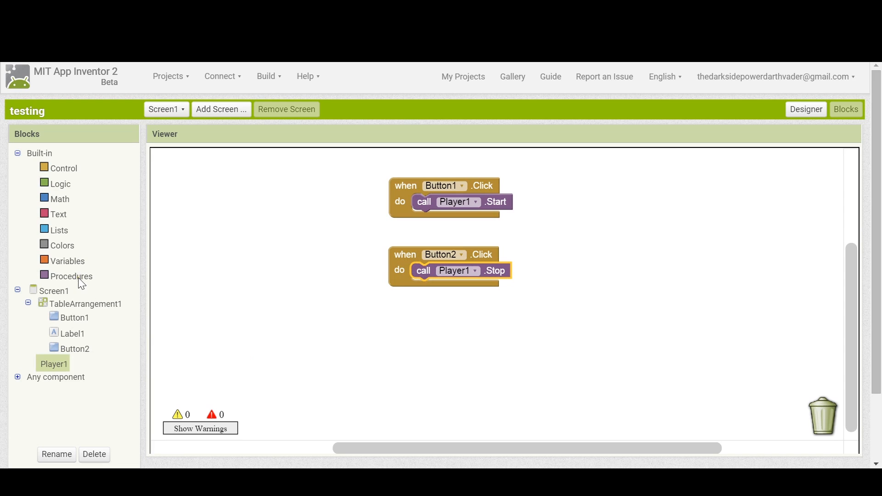
{"action": "left_click", "coordinate": [71, 276]}
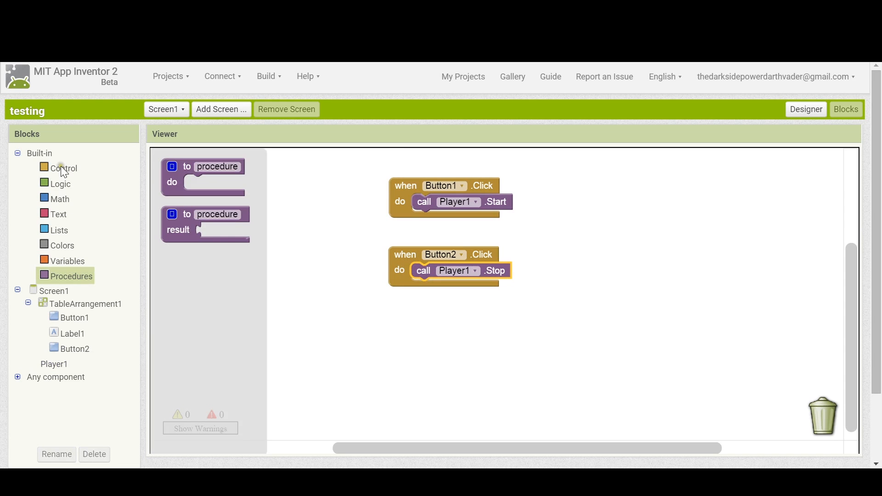
{"action": "left_click", "coordinate": [64, 167]}
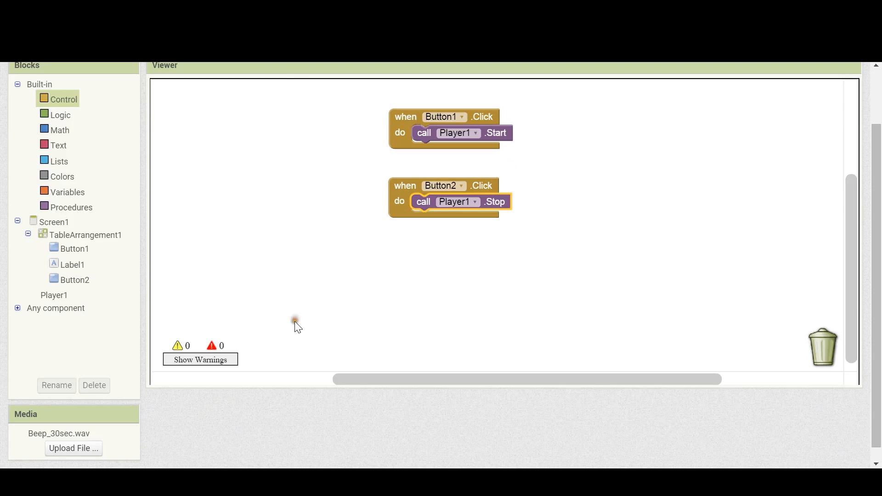
{"action": "mouse_move", "coordinate": [115, 315]}
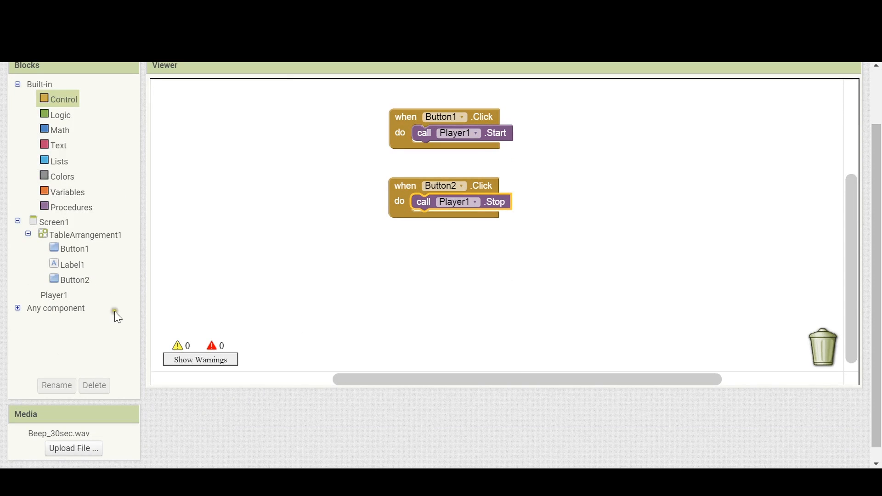
{"action": "left_click", "coordinate": [18, 308]}
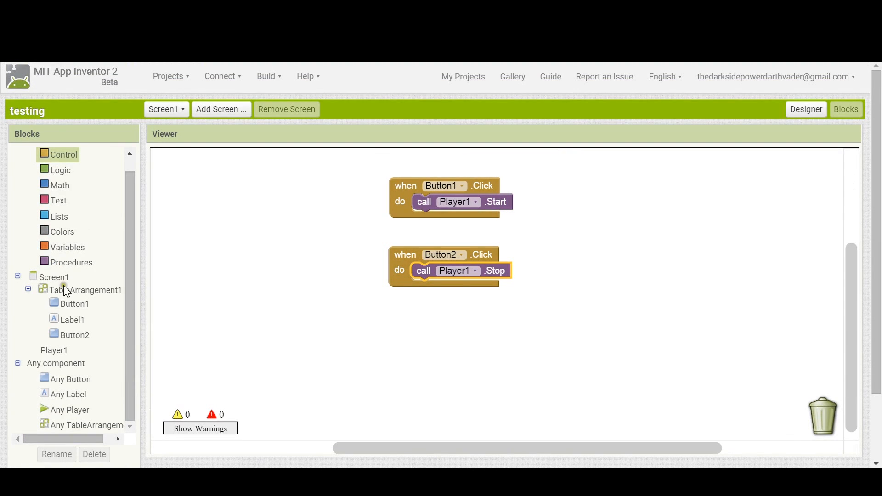
Add a Screen1.BackPressed handler whose do slot calls Player1.Pause
{"action": "left_click", "coordinate": [55, 276]}
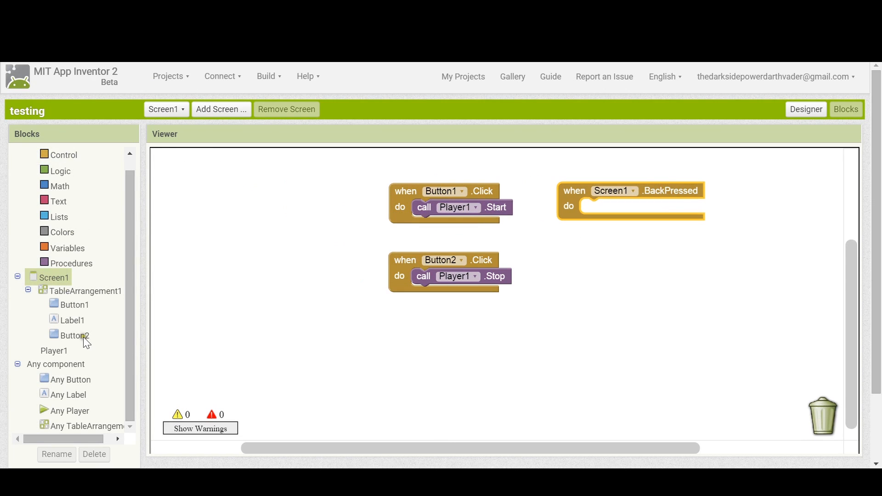
{"action": "left_click", "coordinate": [55, 351]}
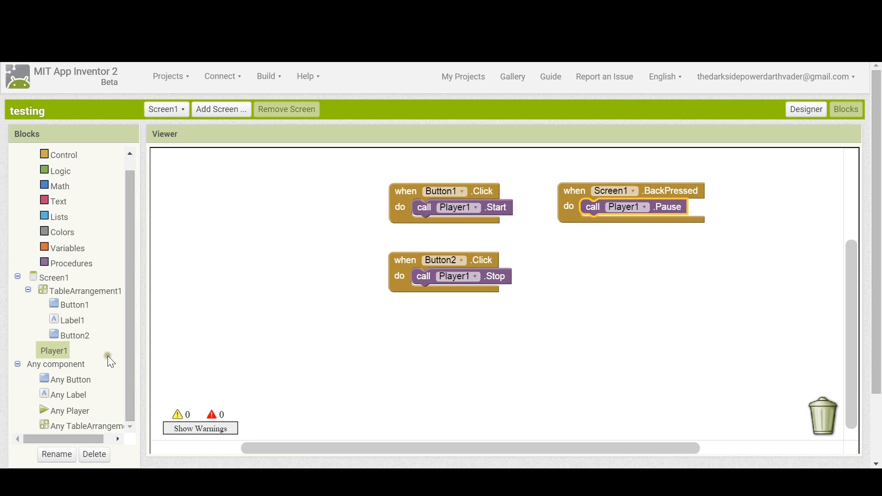
{"action": "left_click", "coordinate": [54, 277]}
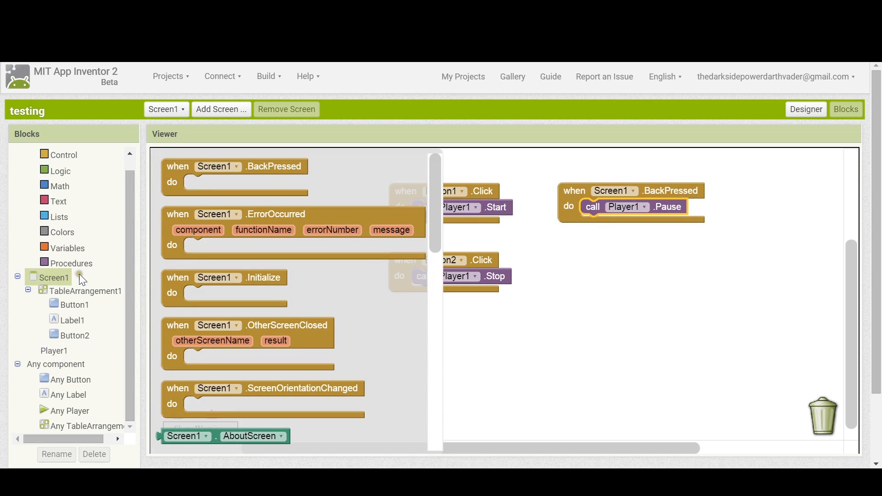
{"action": "mouse_move", "coordinate": [439, 233]}
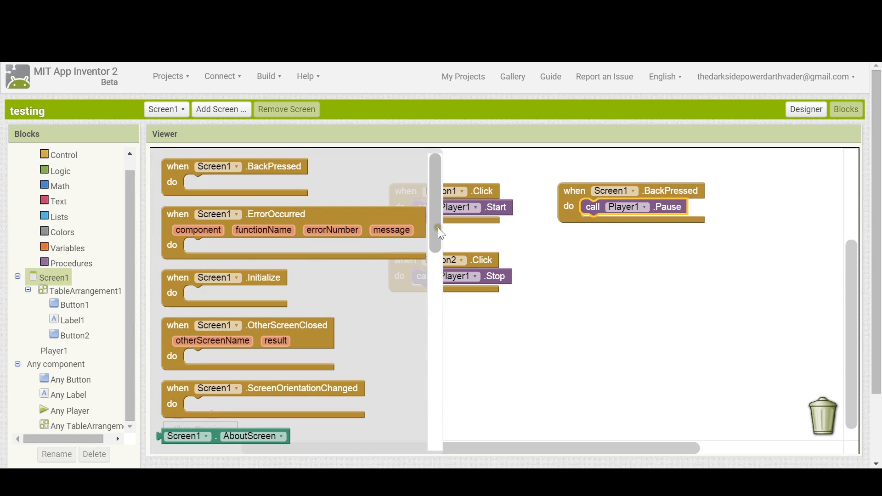
{"action": "scroll", "scroll_direction": "down", "scroll_amount": 3}
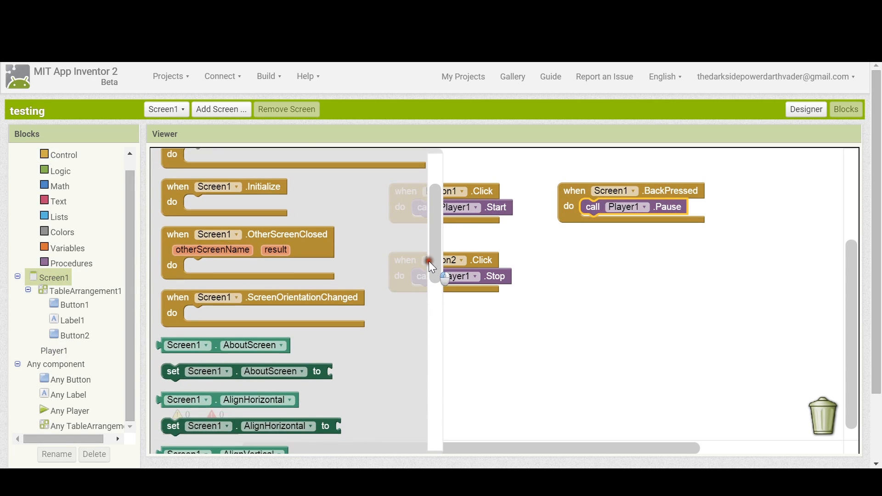
{"action": "scroll", "scroll_direction": "down", "scroll_amount": 3}
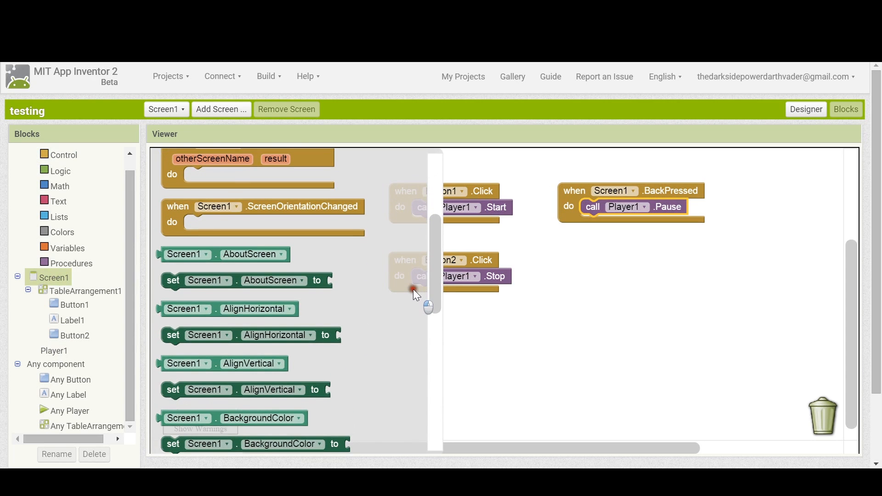
{"action": "scroll", "scroll_direction": "down", "scroll_amount": 3}
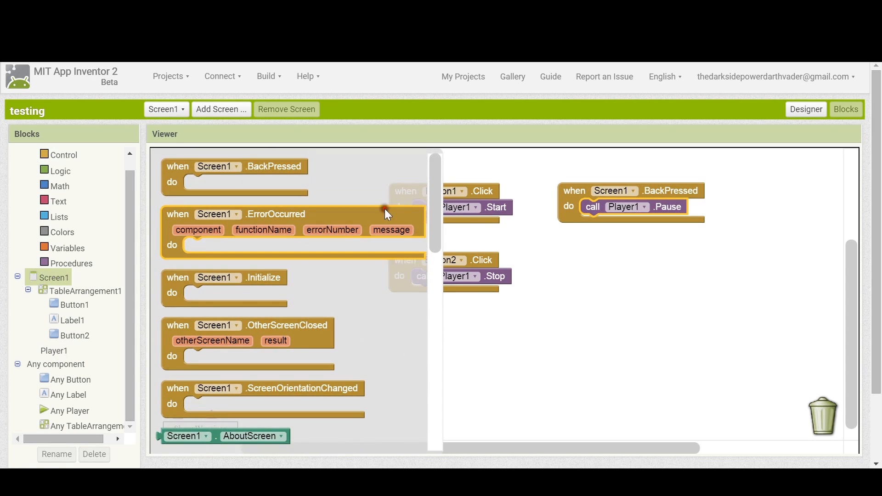
{"action": "left_click", "coordinate": [73, 304]}
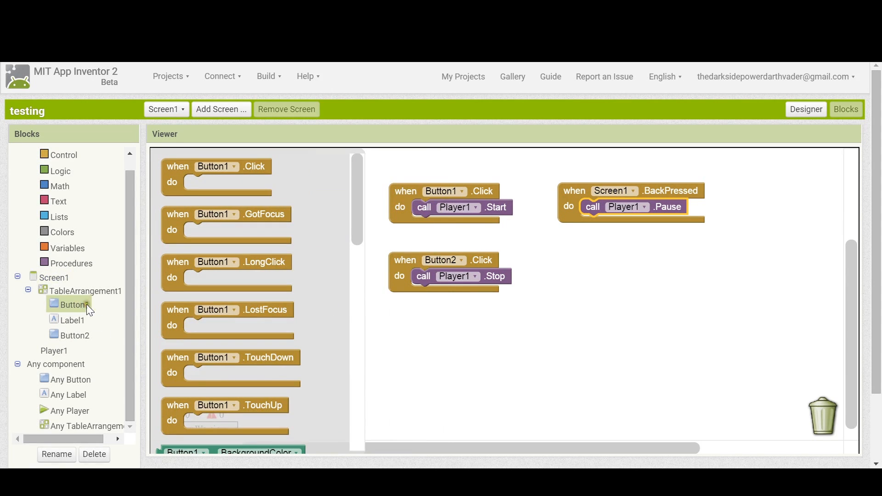
Add a Button1.LongClick handler whose do slot calls Player1.Start
{"action": "left_click_drag", "start_coordinate": [225, 261], "coordinate": [230, 261]}
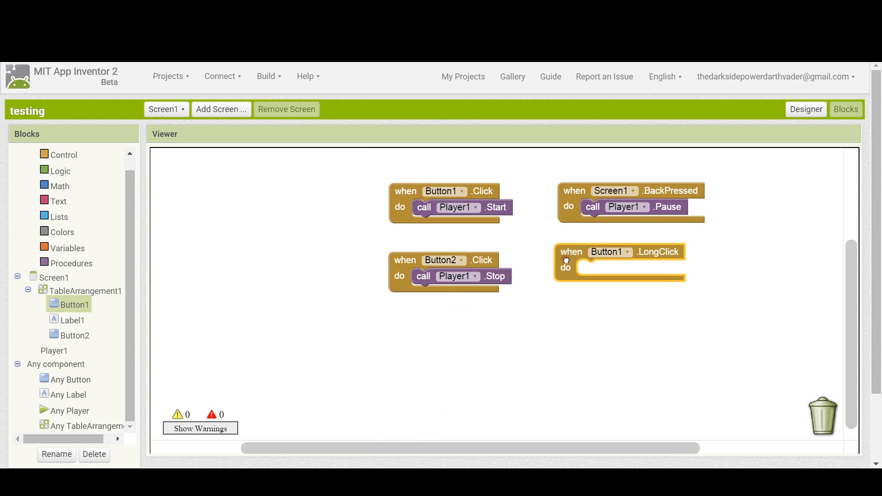
{"action": "left_click", "coordinate": [53, 351]}
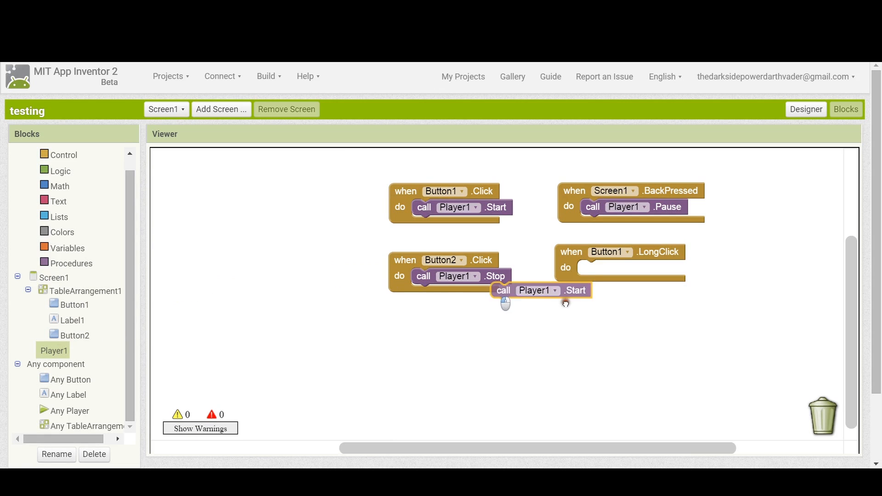
{"action": "left_click_drag", "start_coordinate": [540, 290], "coordinate": [629, 275]}
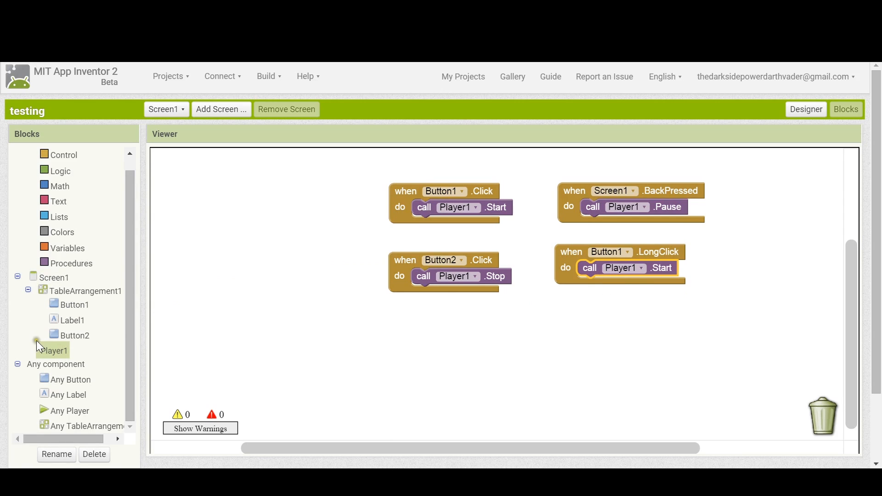
{"action": "left_click", "coordinate": [53, 349]}
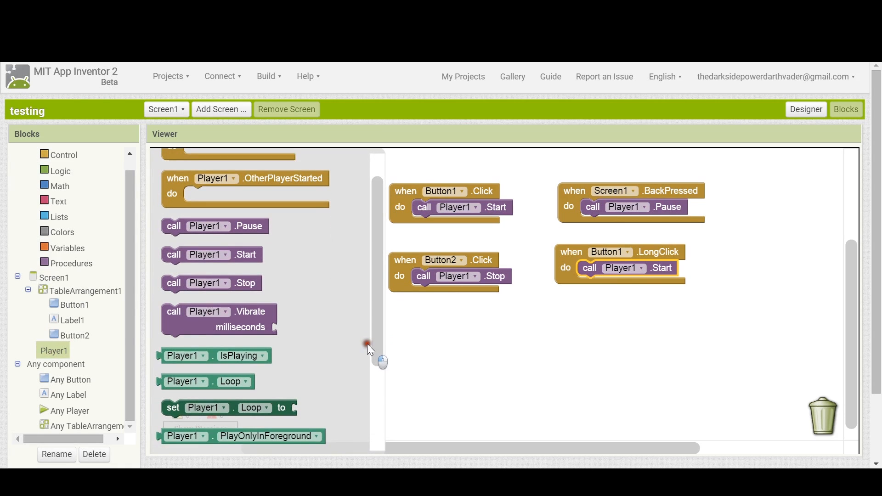
Trash the set Player1.PlayOnlyInForeground block and the Button1.LongClick handler
{"action": "scroll", "scroll_direction": "down", "scroll_amount": 3}
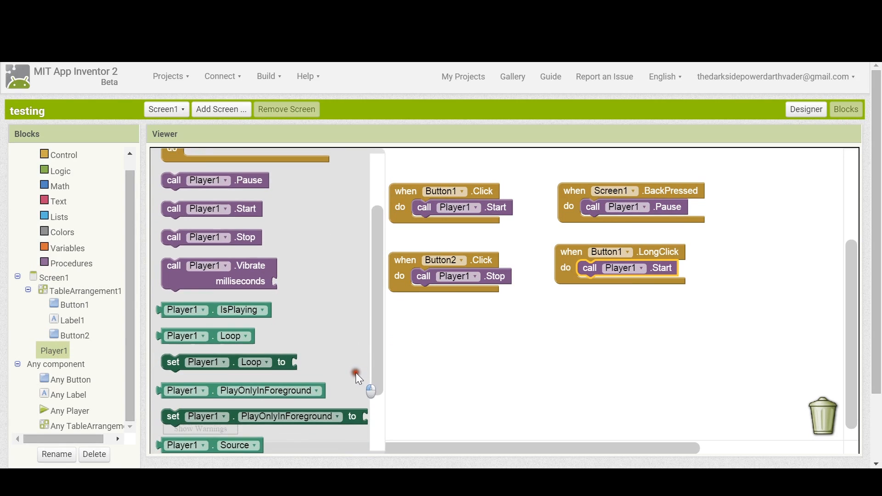
{"action": "scroll", "scroll_direction": "down", "scroll_amount": 3}
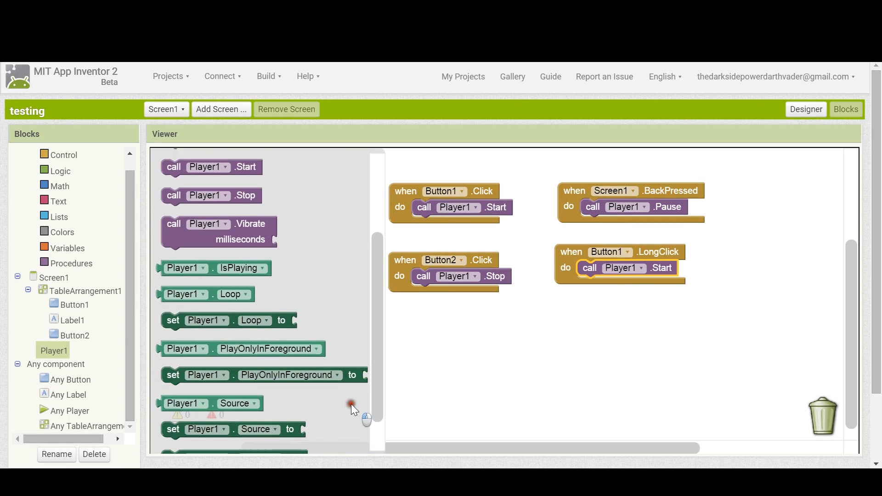
{"action": "scroll", "scroll_direction": "down", "scroll_amount": 3}
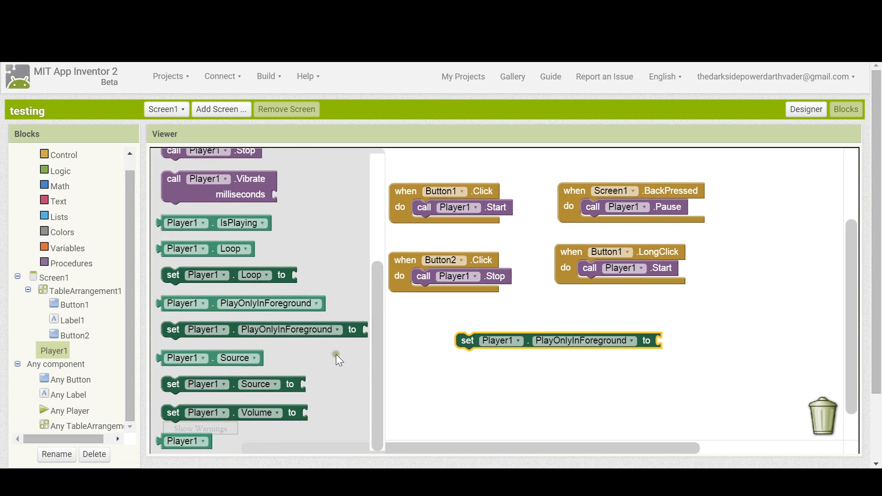
{"action": "mouse_move", "coordinate": [356, 361]}
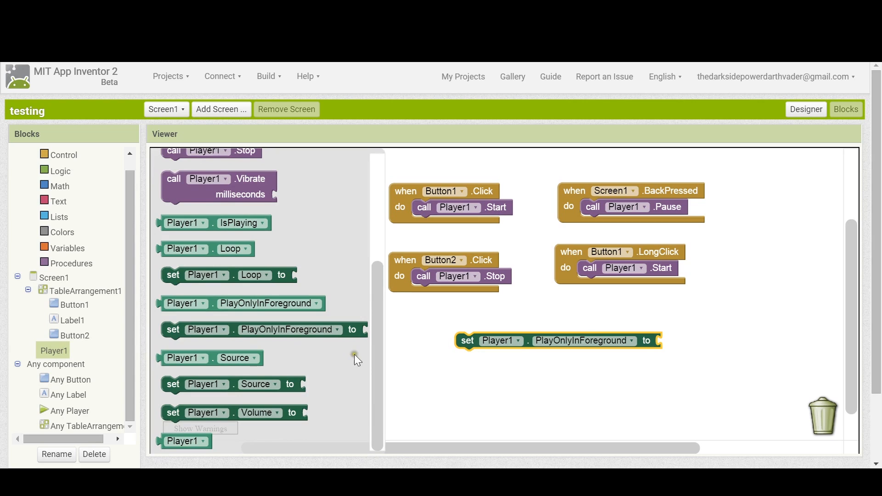
{"action": "mouse_move", "coordinate": [370, 357]}
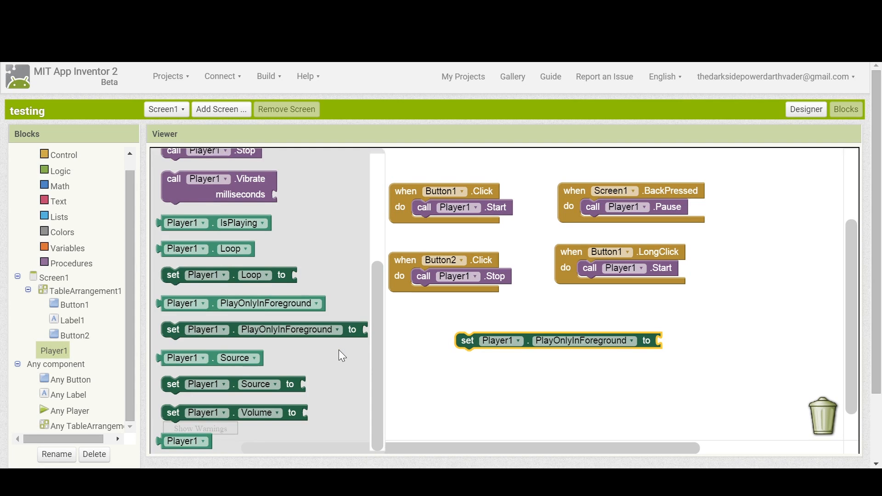
{"action": "mouse_move", "coordinate": [370, 353]}
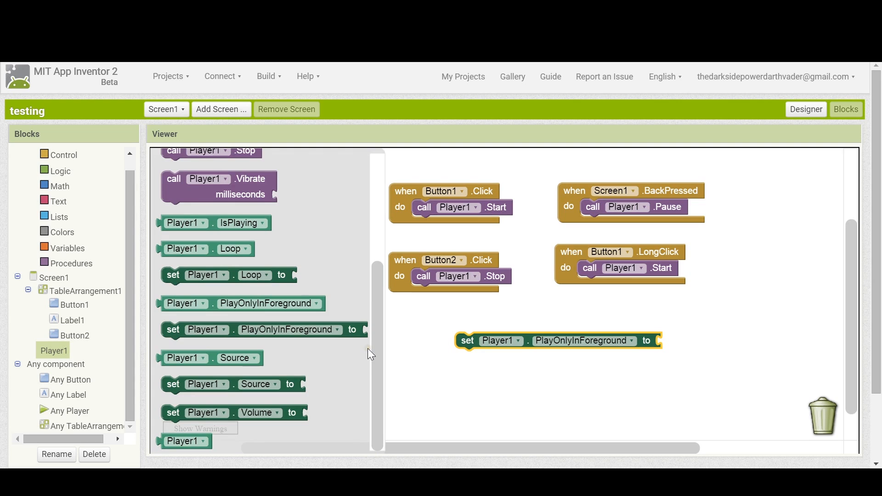
{"action": "mouse_move", "coordinate": [359, 349]}
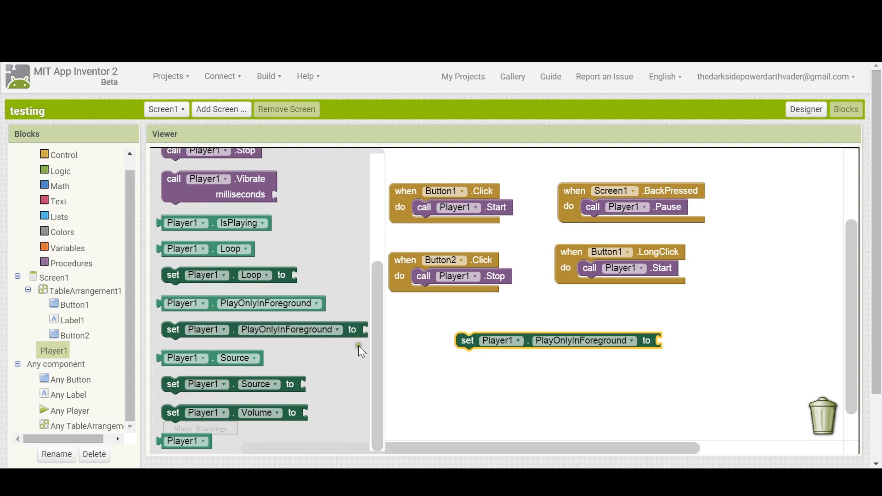
{"action": "left_click", "coordinate": [202, 303]}
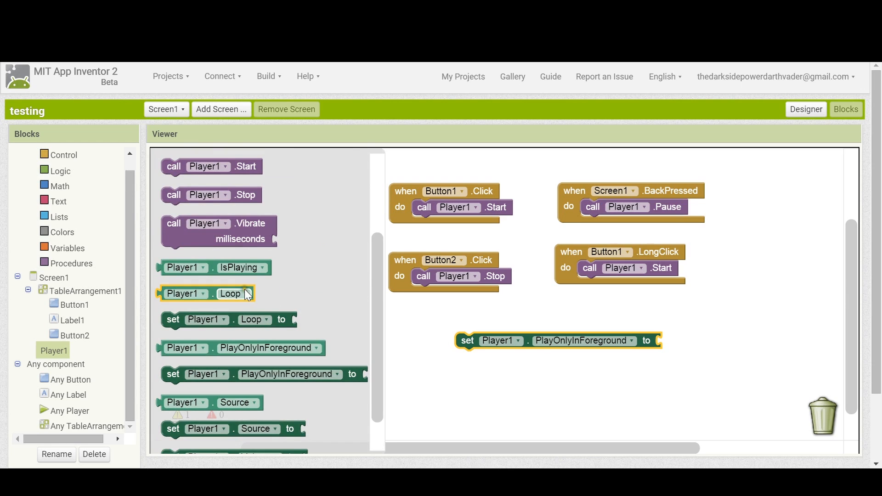
{"action": "mouse_move", "coordinate": [306, 297]}
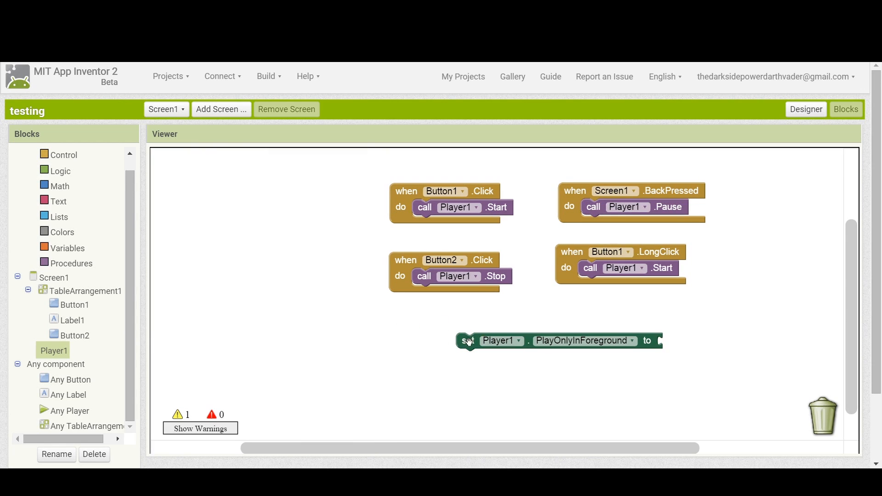
{"action": "left_click_drag", "start_coordinate": [556, 340], "coordinate": [822, 415]}
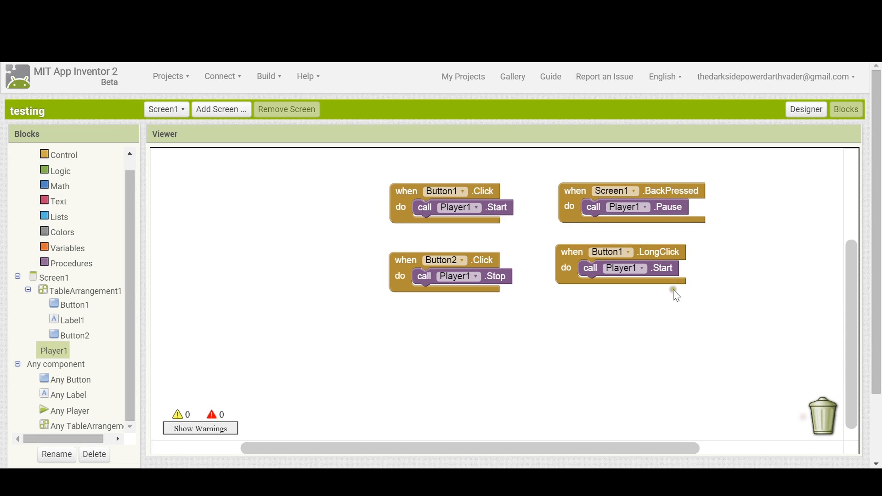
{"action": "left_click_drag", "start_coordinate": [619, 264], "coordinate": [823, 418]}
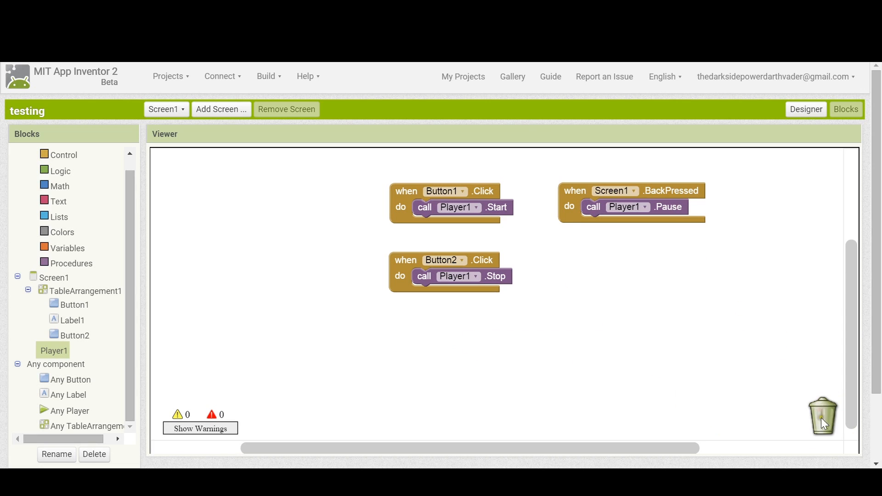
{"action": "mouse_move", "coordinate": [516, 101]}
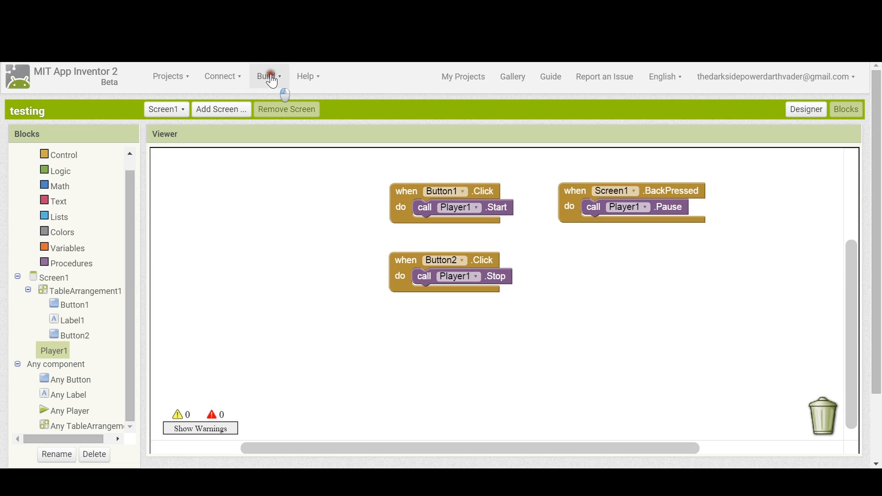
Open the Build menu to show the options for producing the app's apk
{"action": "left_click", "coordinate": [268, 76]}
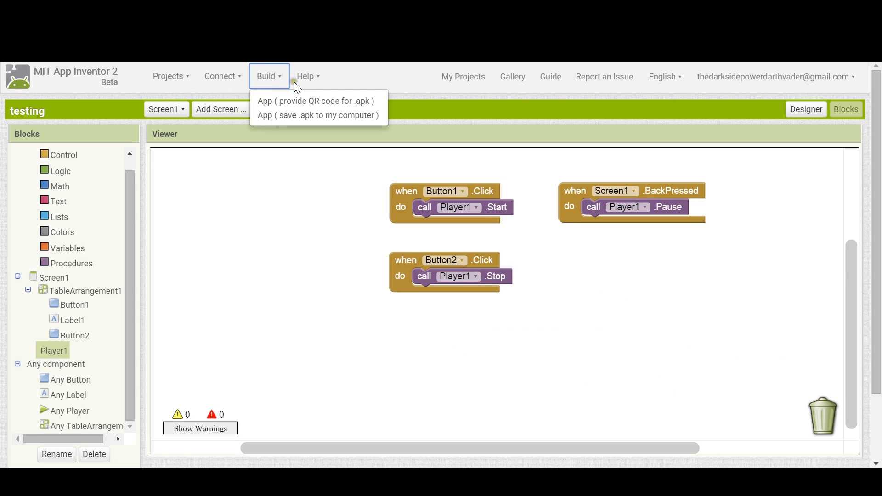